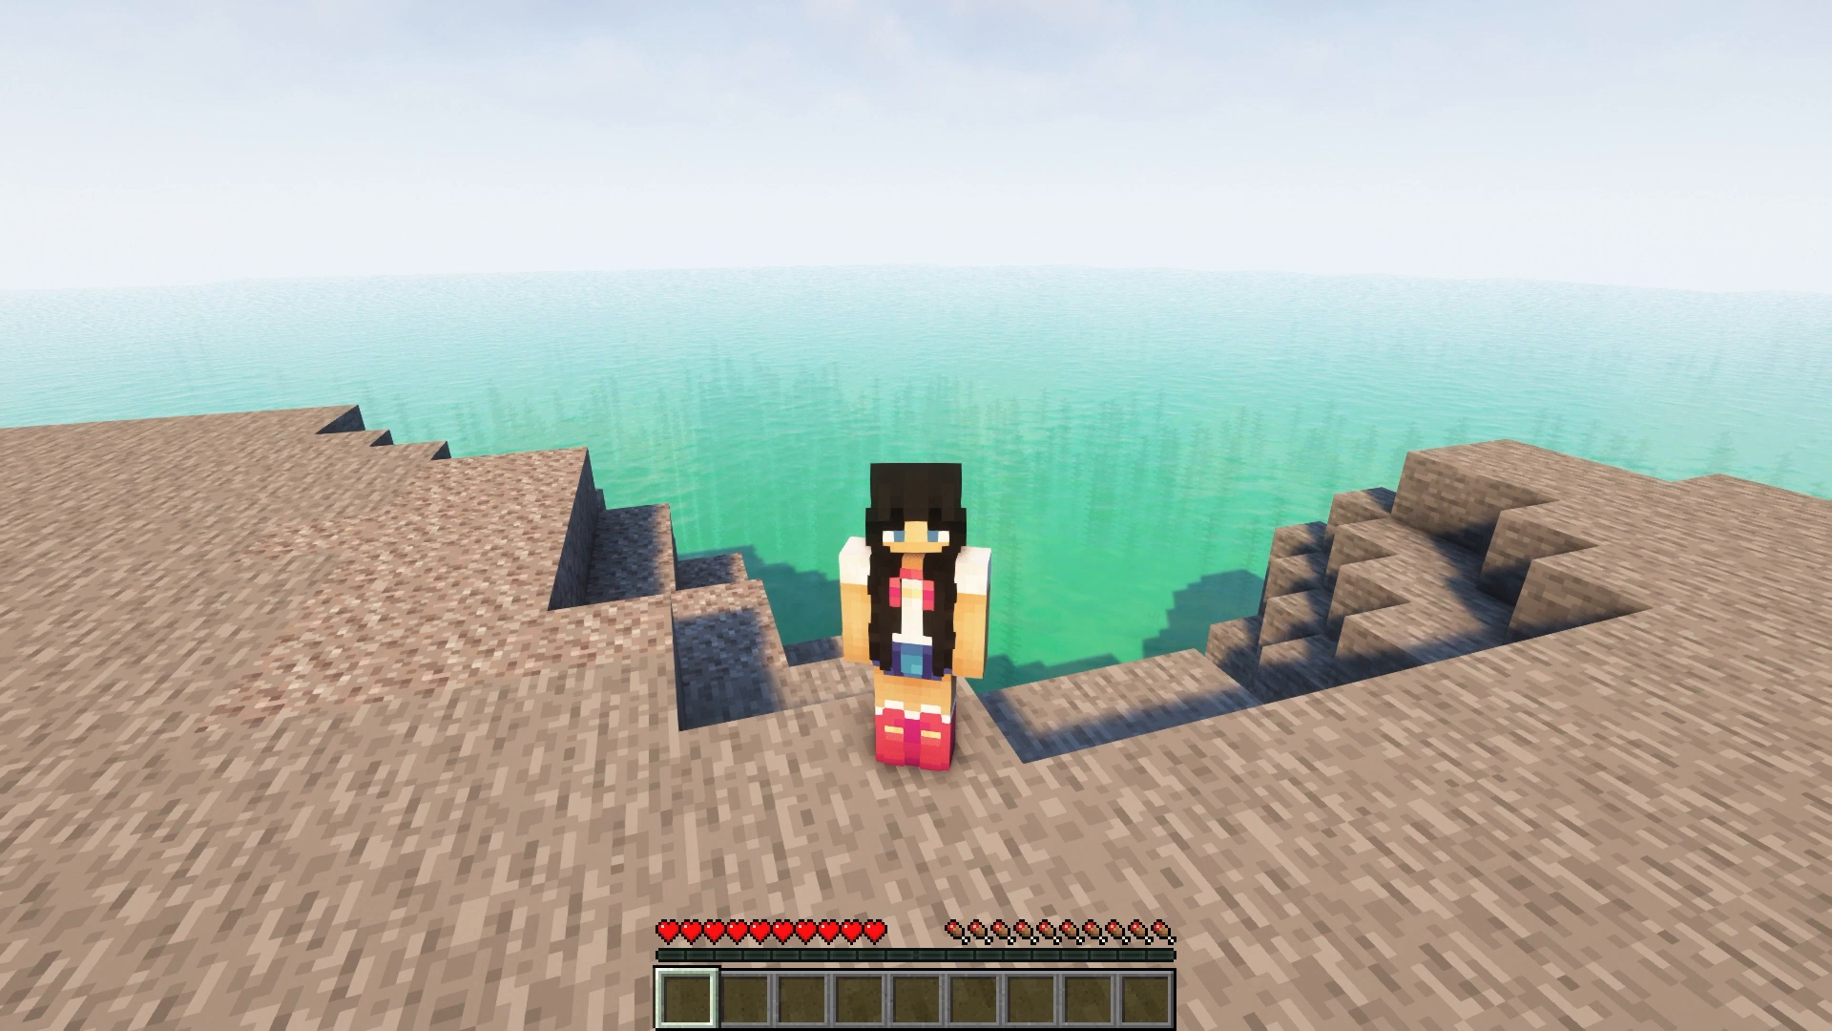
# Step: Run /rewards in chat to open Daily Rewards and claim today's flower and cookie
pyautogui.write('/rewards')
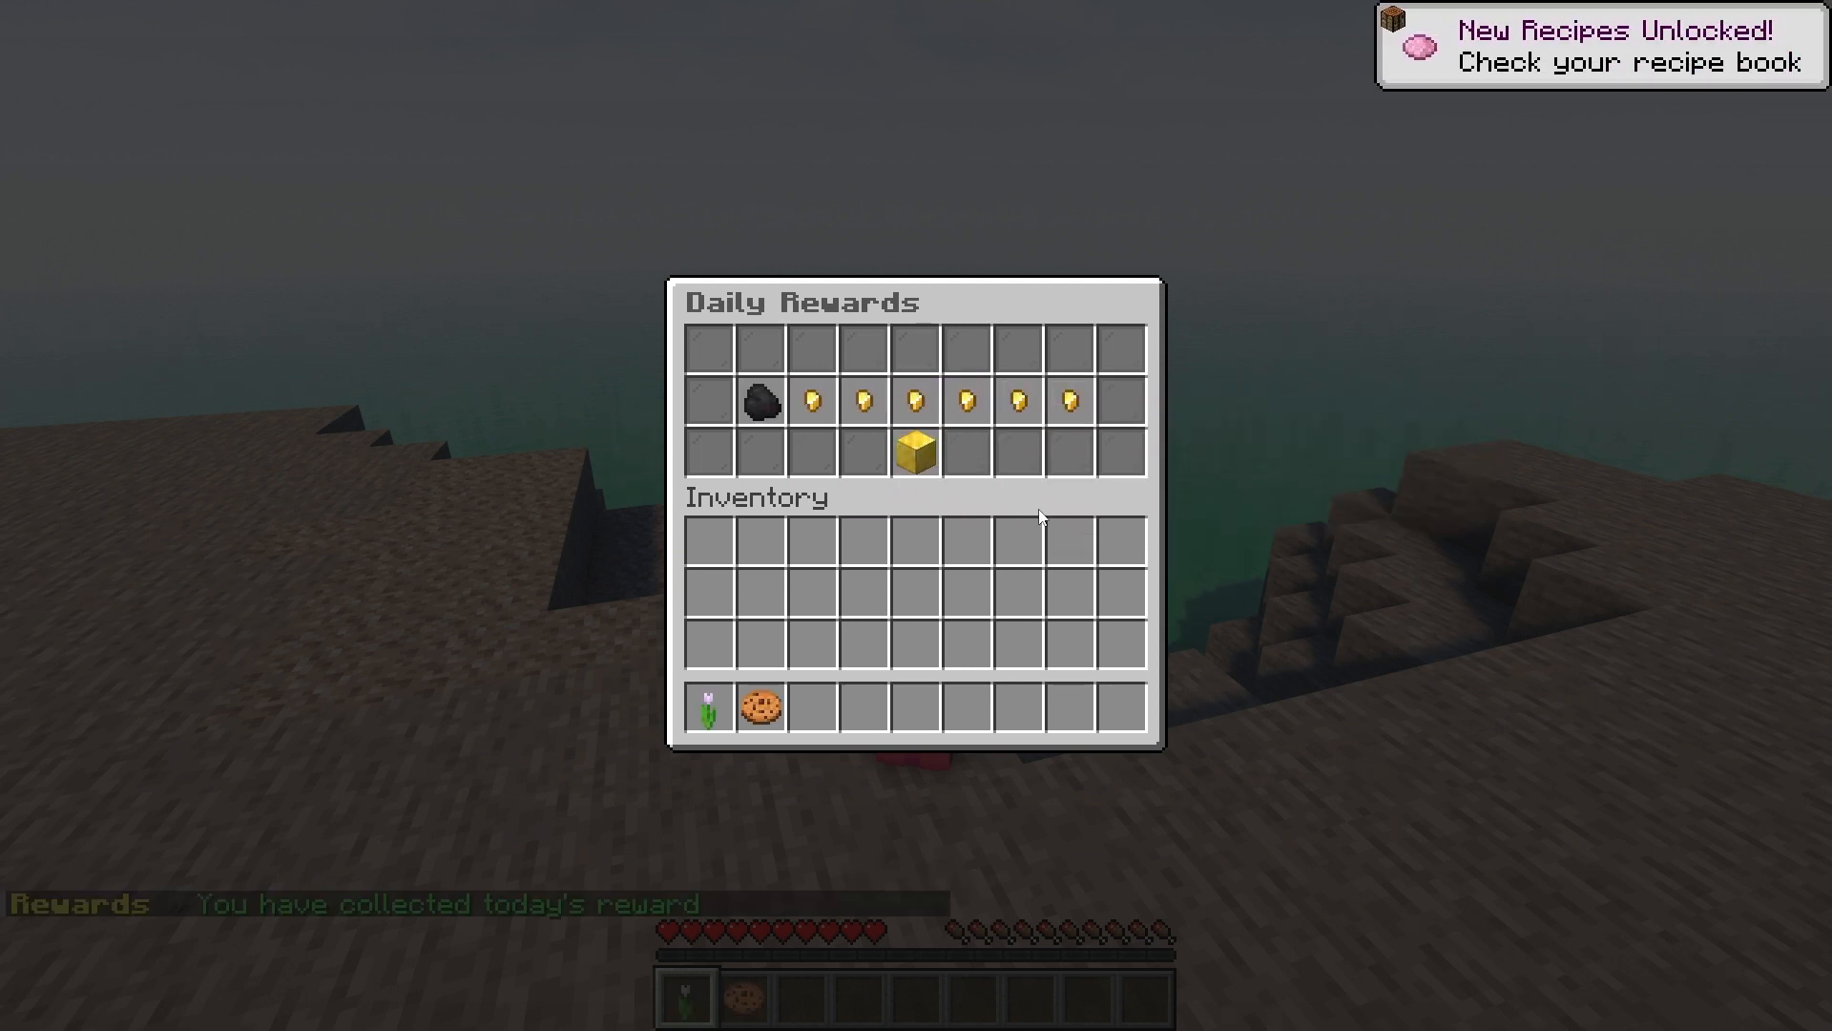
pyautogui.moveTo(1061, 403)
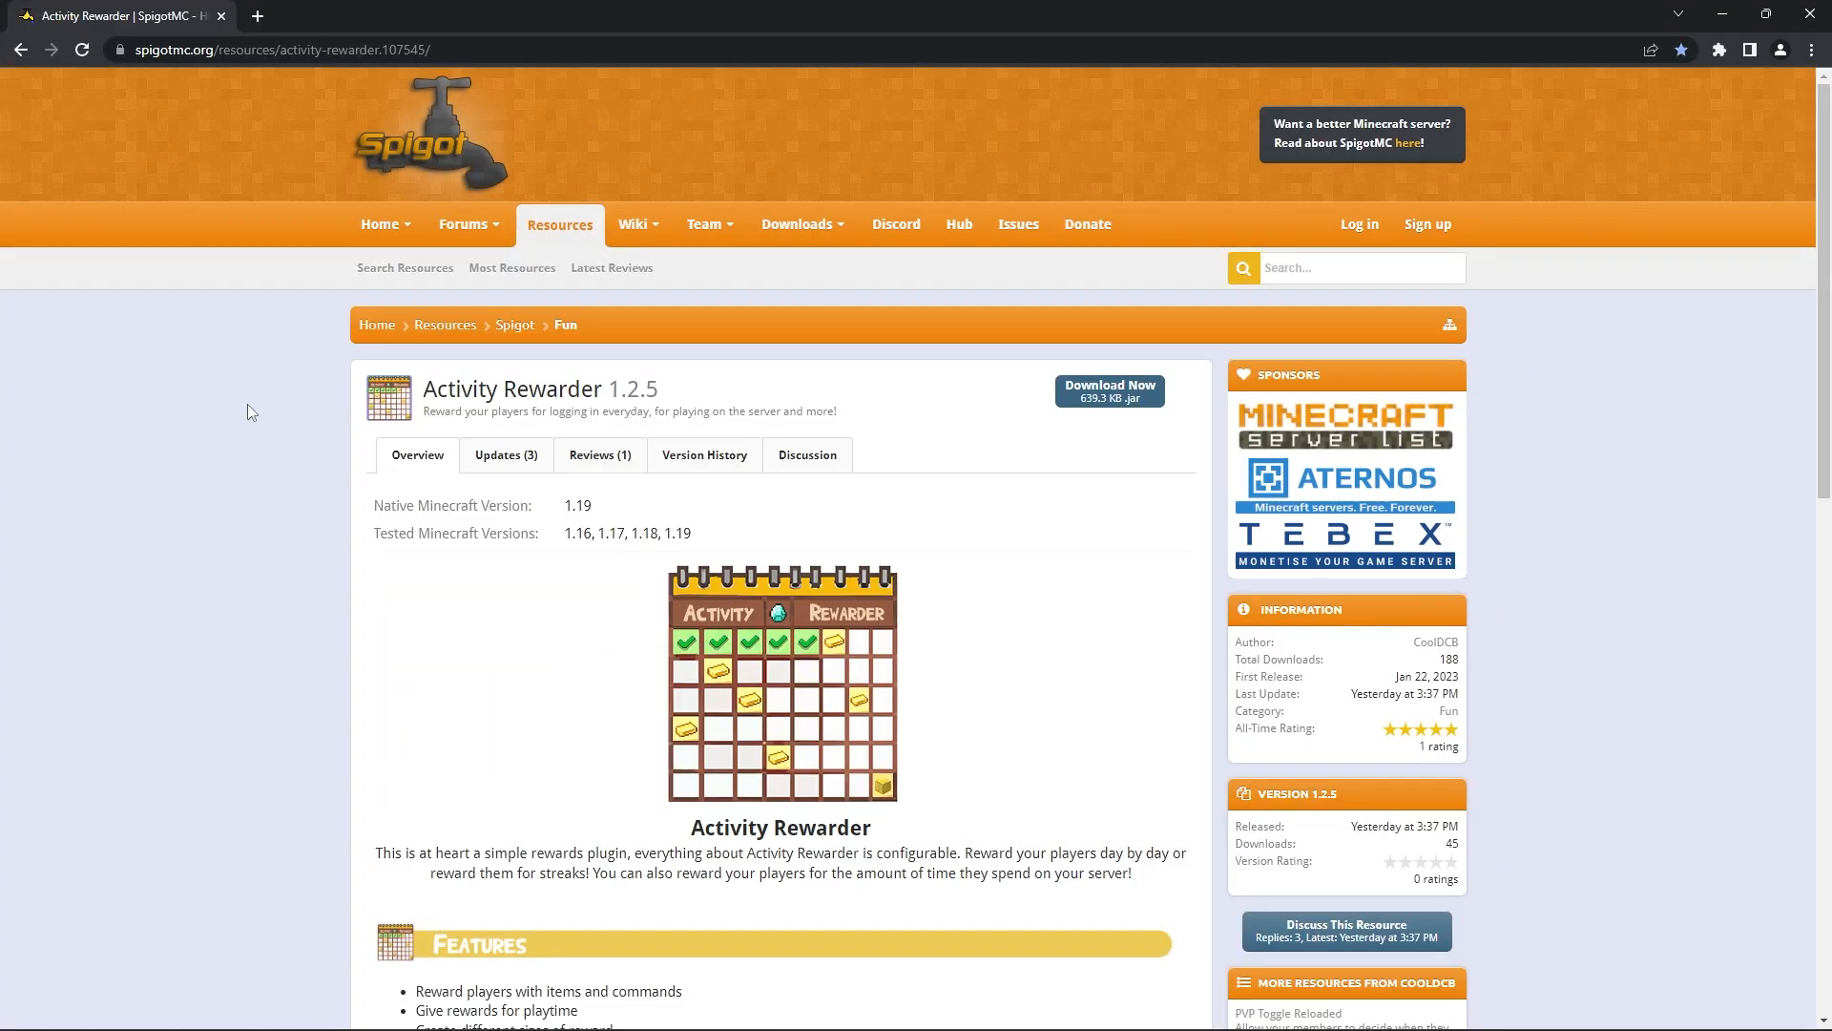
pyautogui.moveTo(1107, 391)
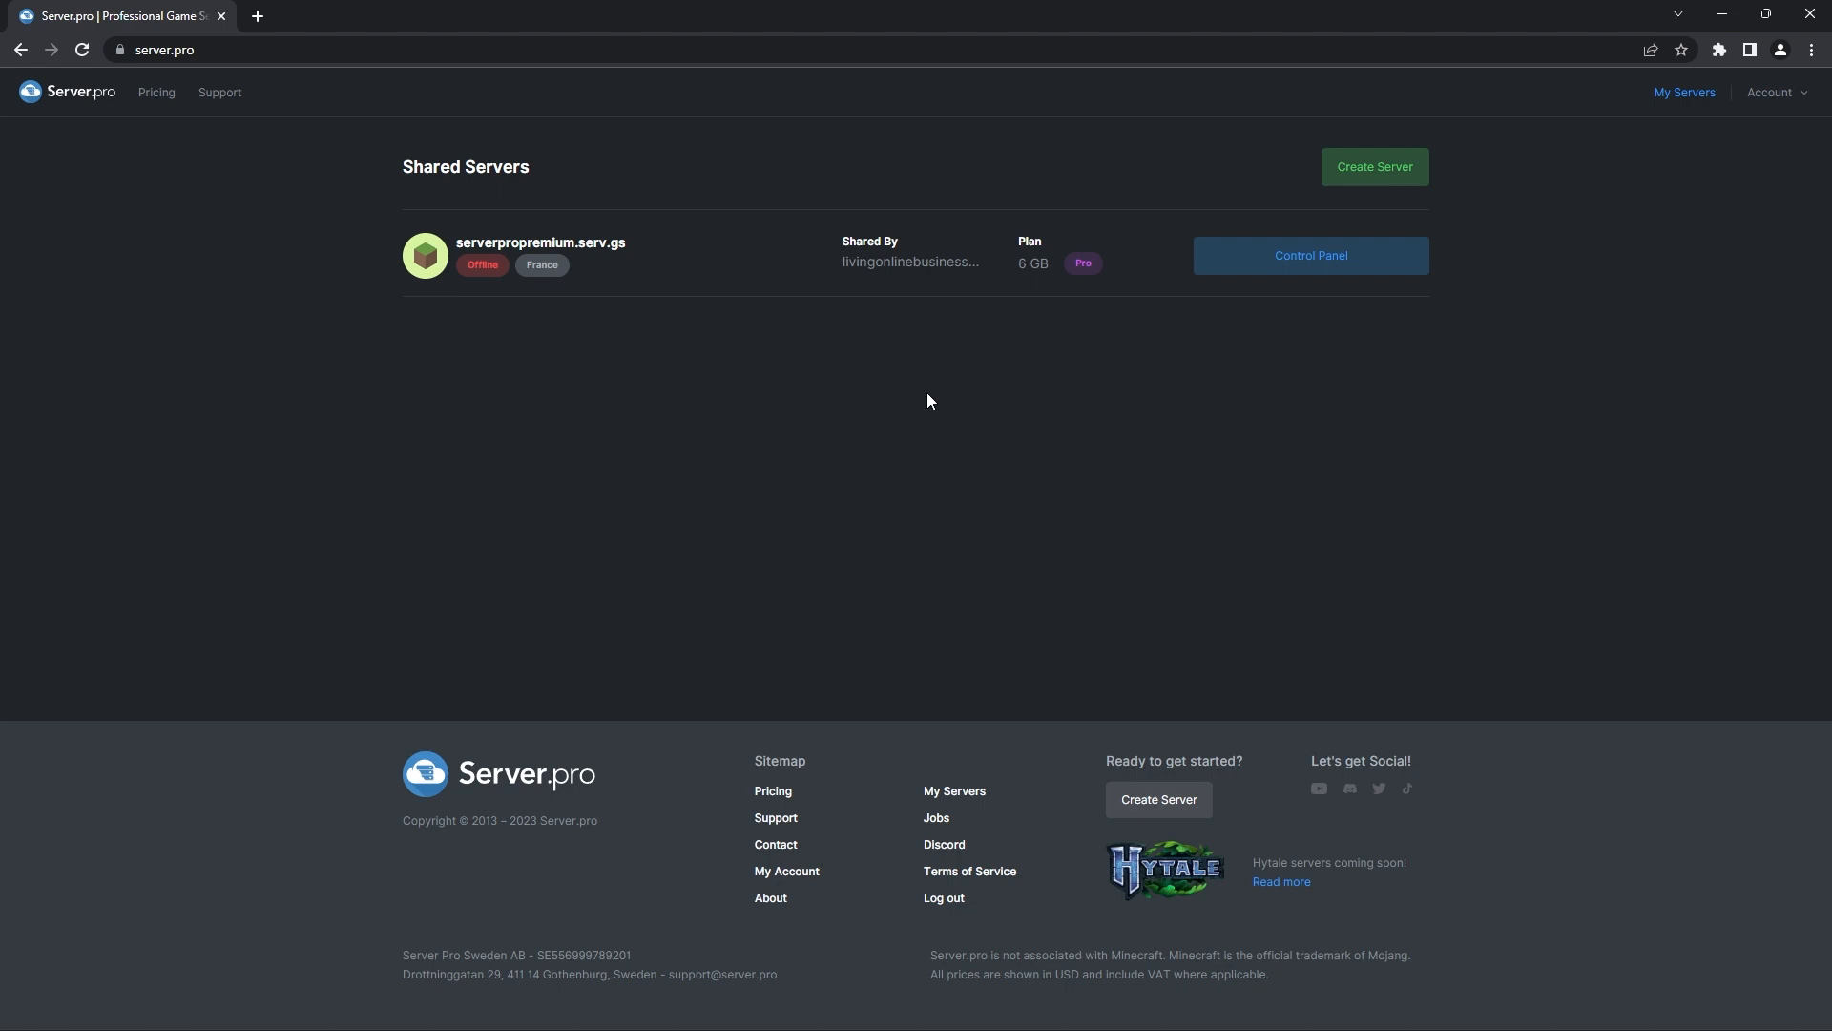
pyautogui.moveTo(1298, 355)
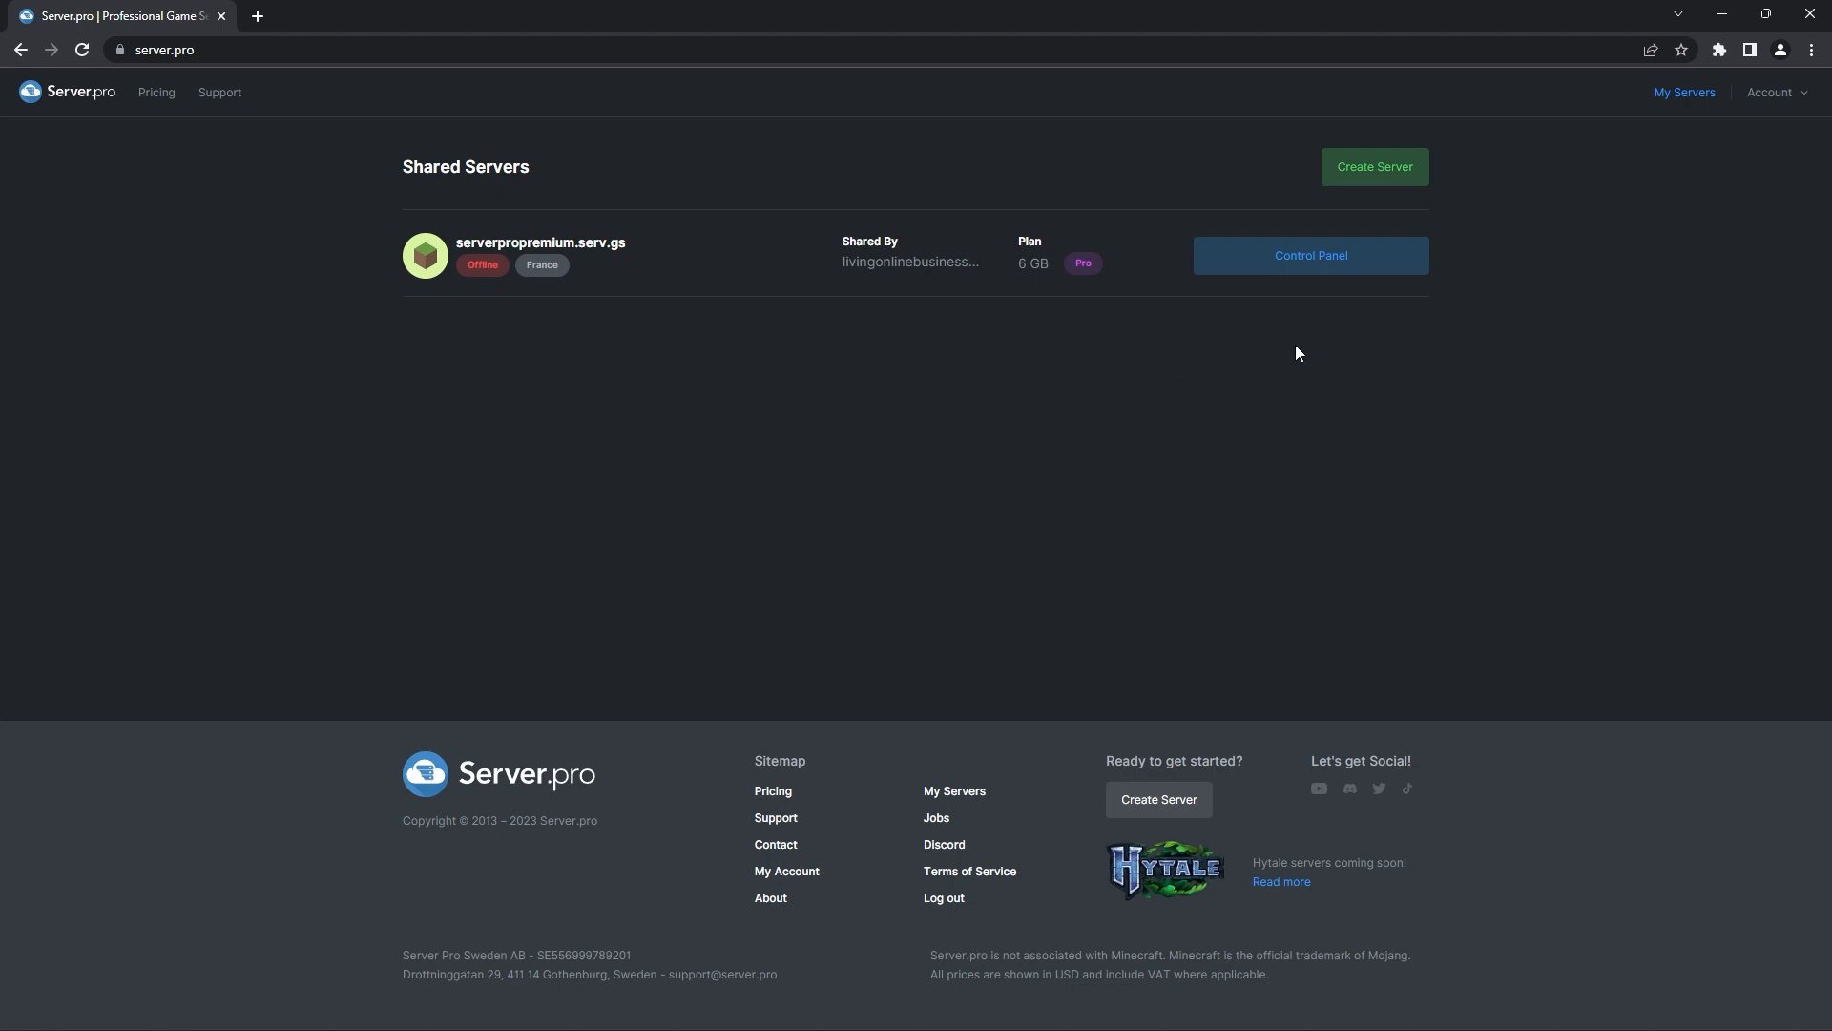
# Step: Open the shared Paper 1.19.2 server's Control Panel and return to its Server Details tab
pyautogui.click(1309, 254)
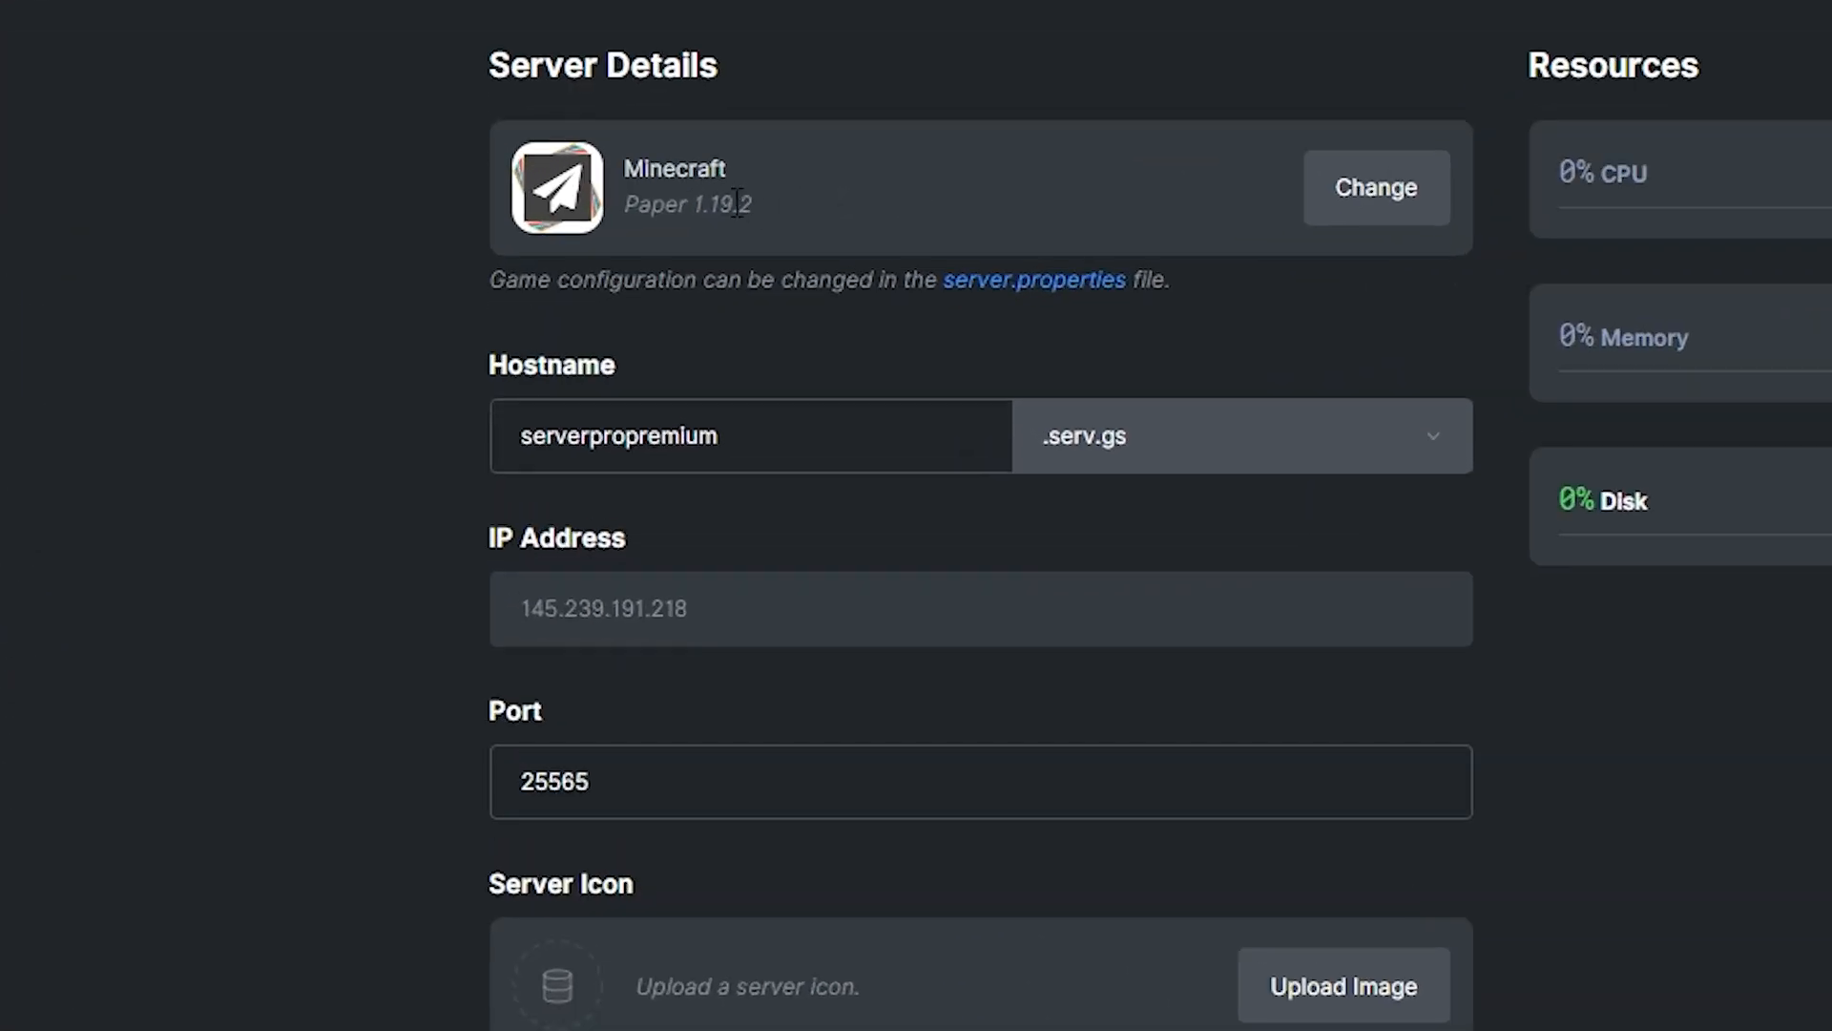
pyautogui.moveTo(1100, 218)
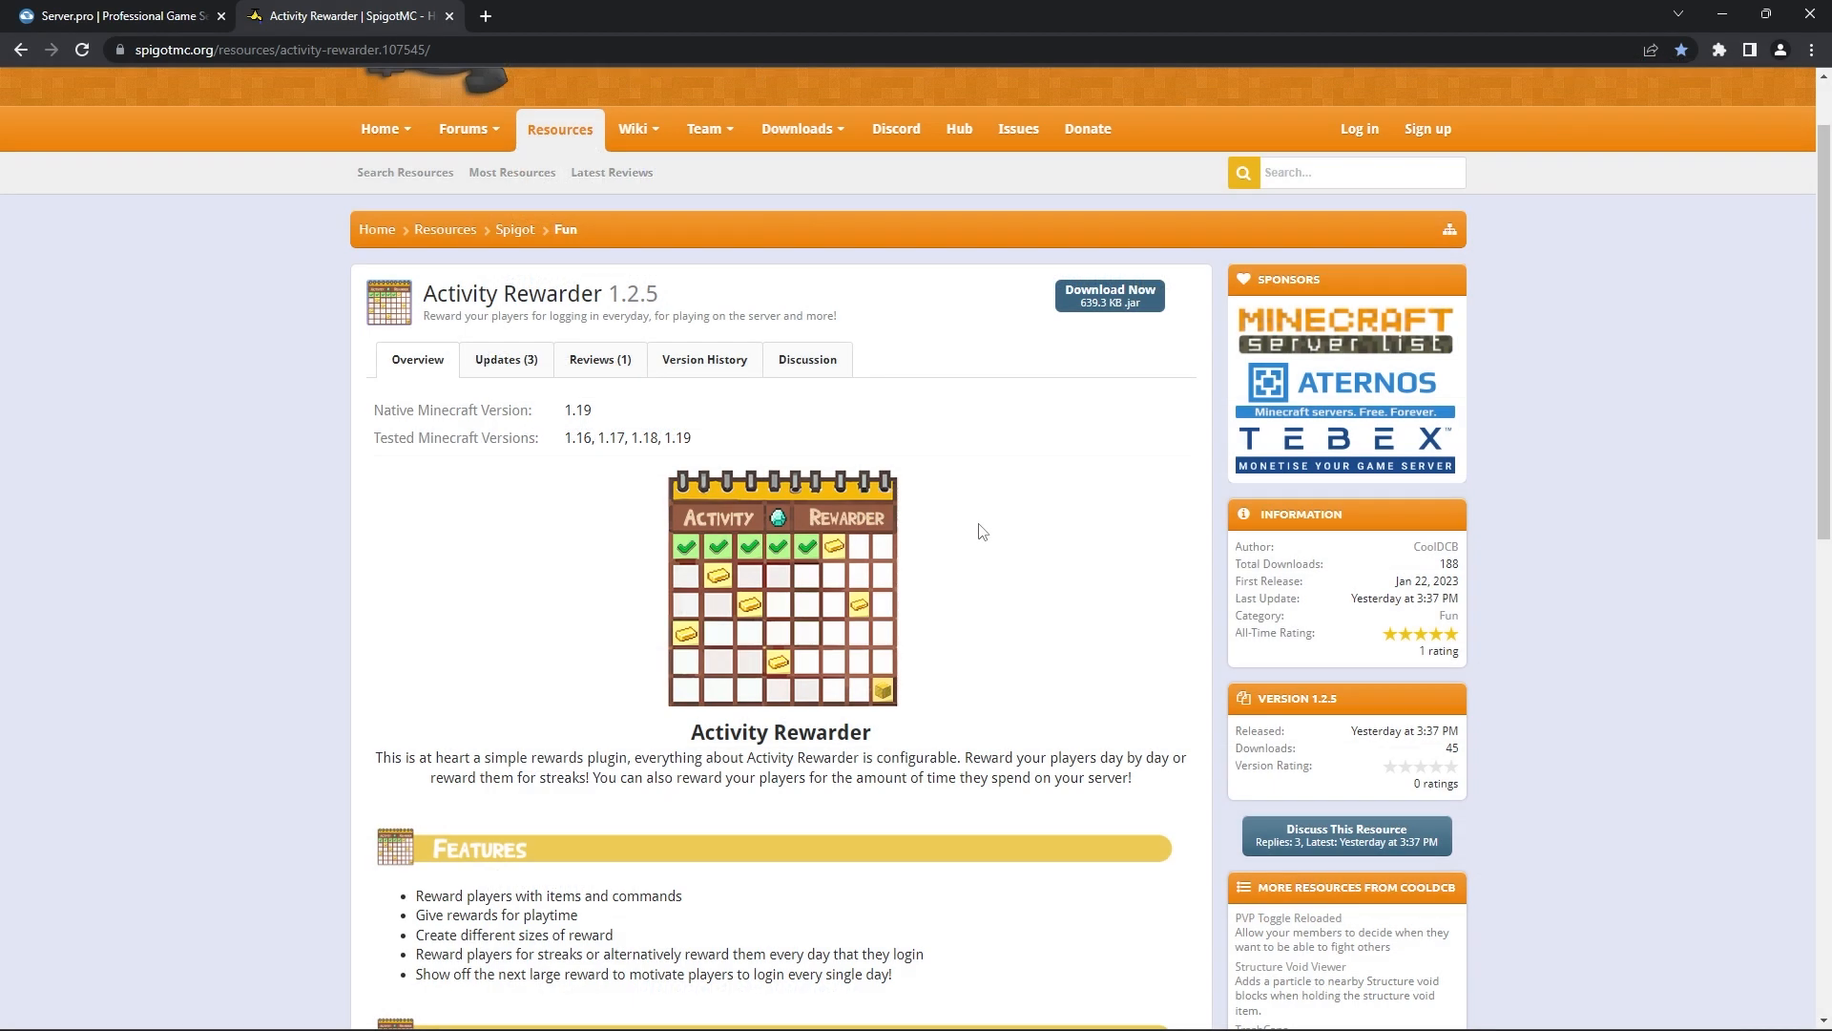
pyautogui.moveTo(1080, 466)
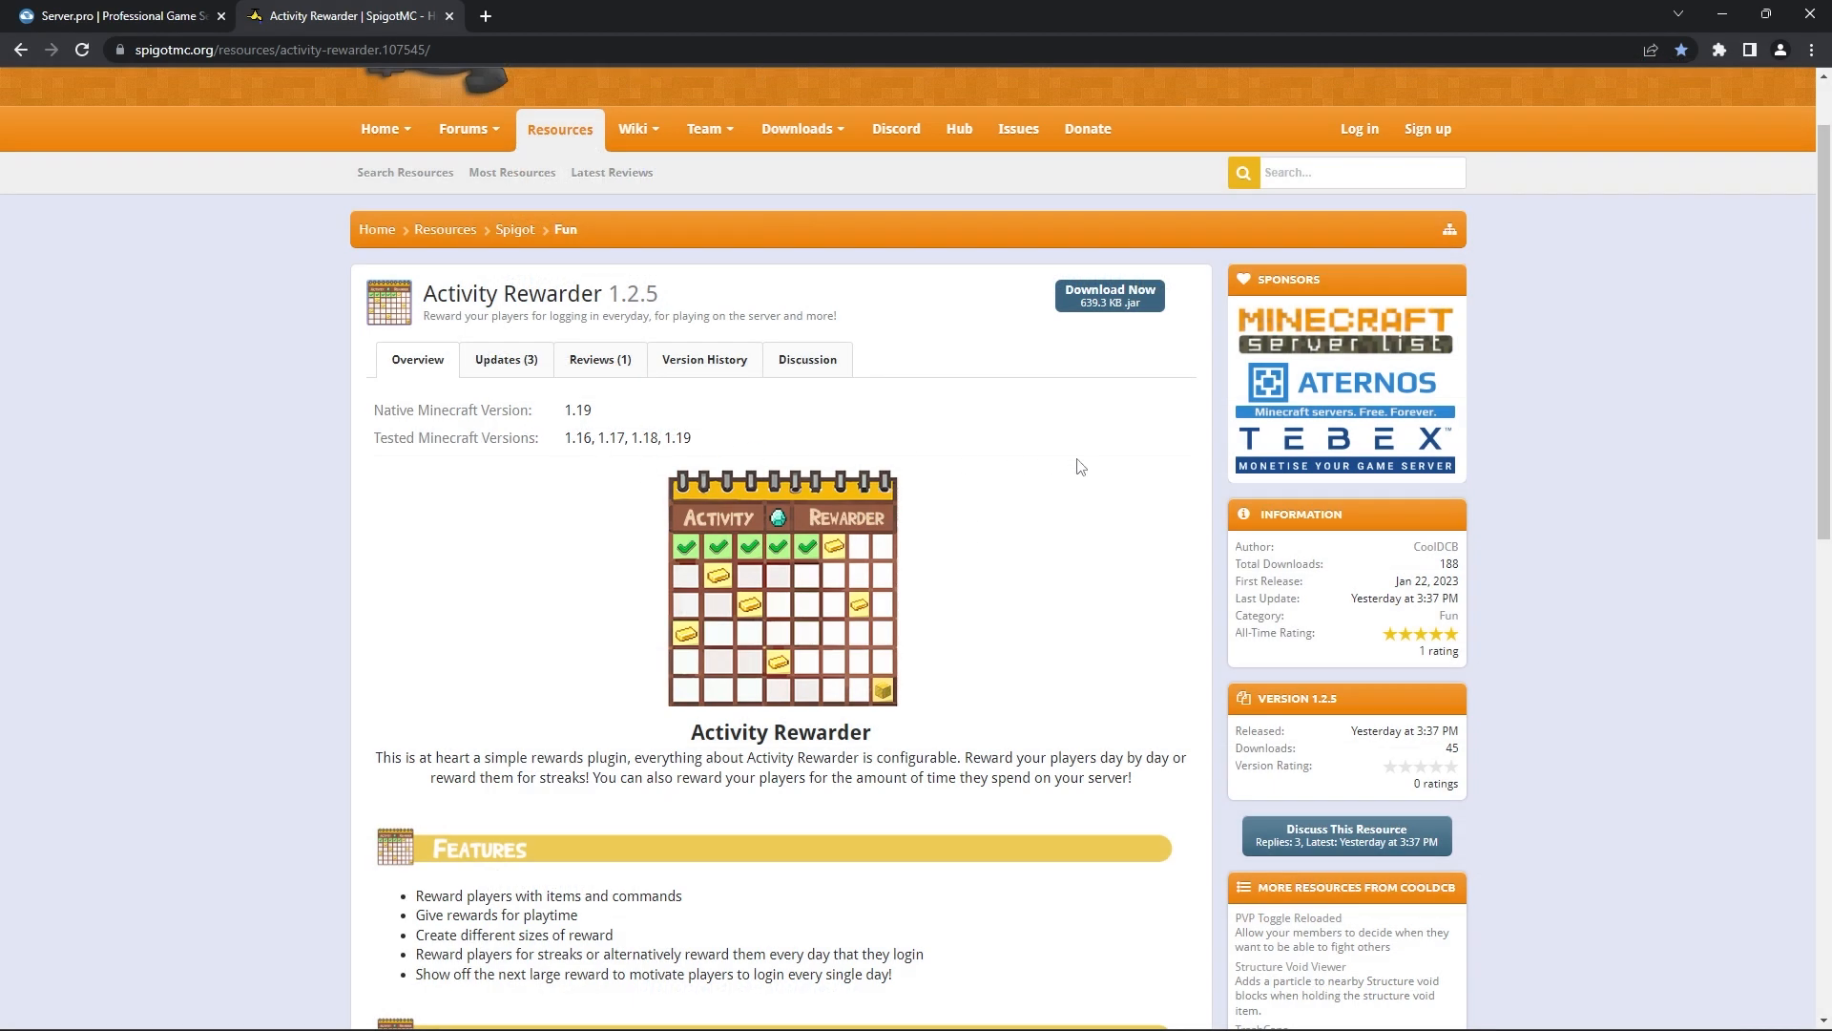
pyautogui.click(116, 15)
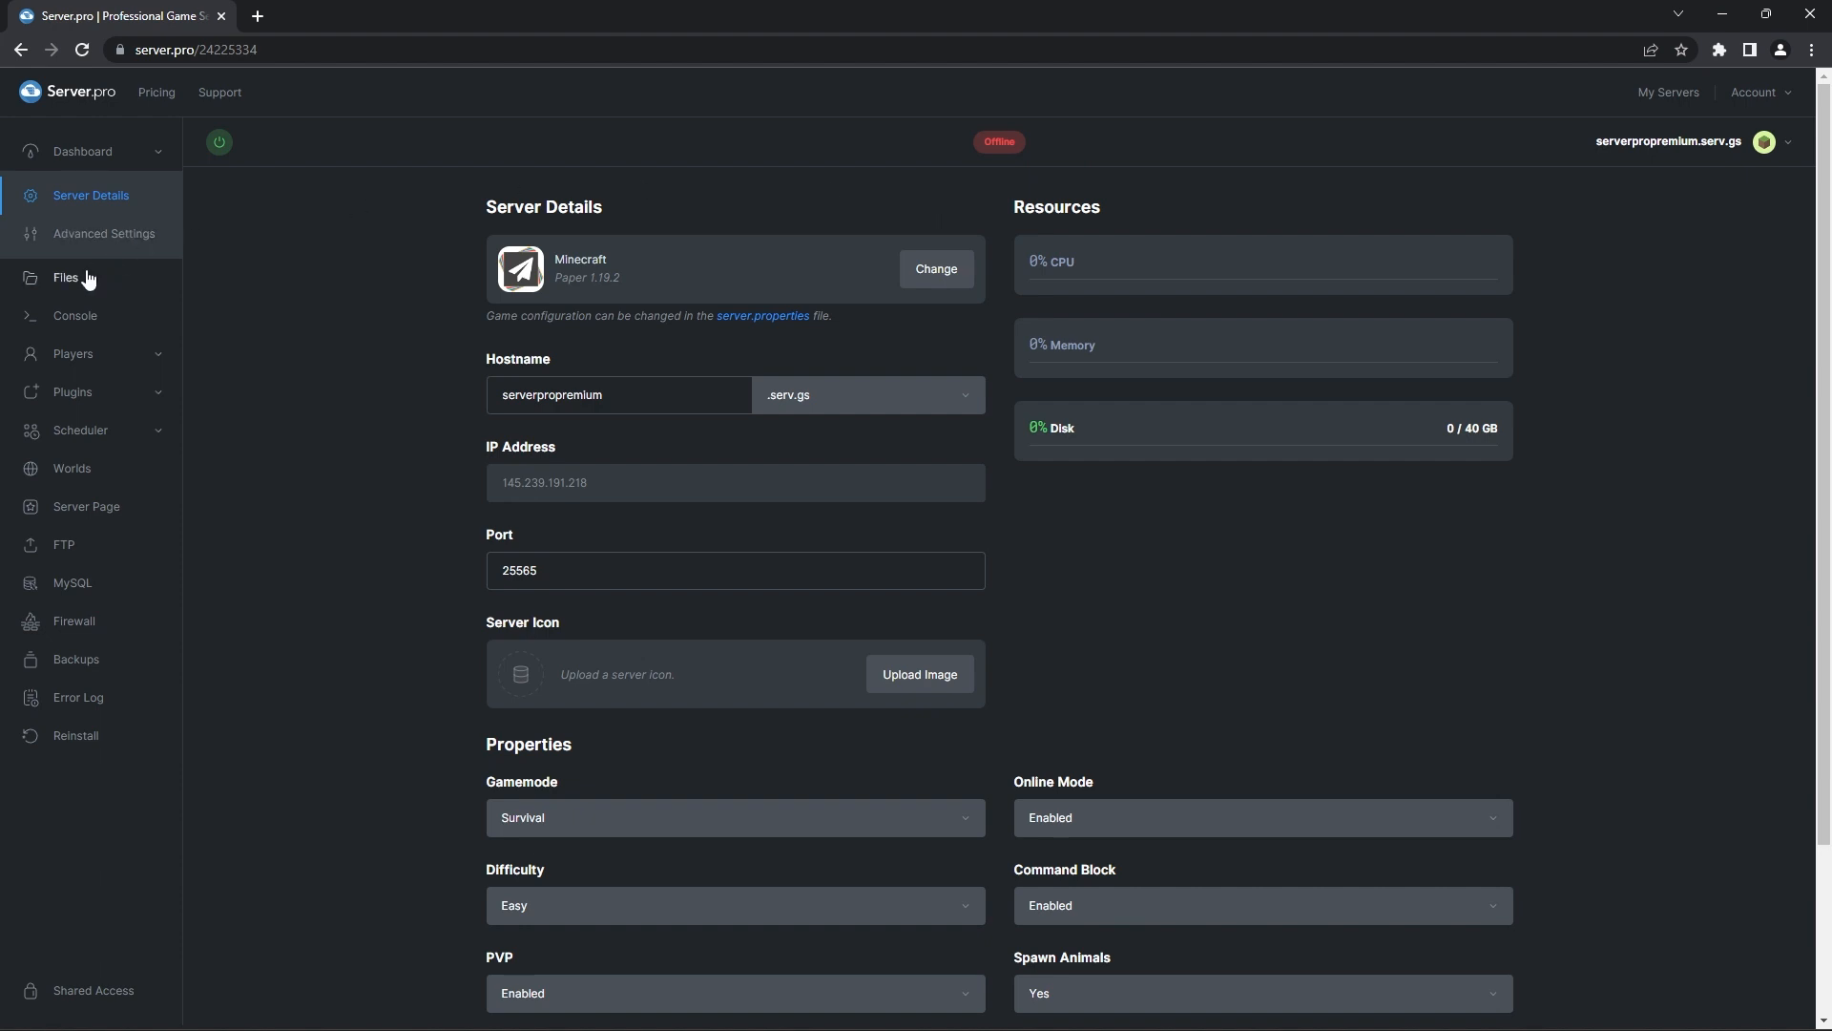
# Step: Upload the Activity Rewarder jar into the server's plugins folder via Files
pyautogui.click(65, 279)
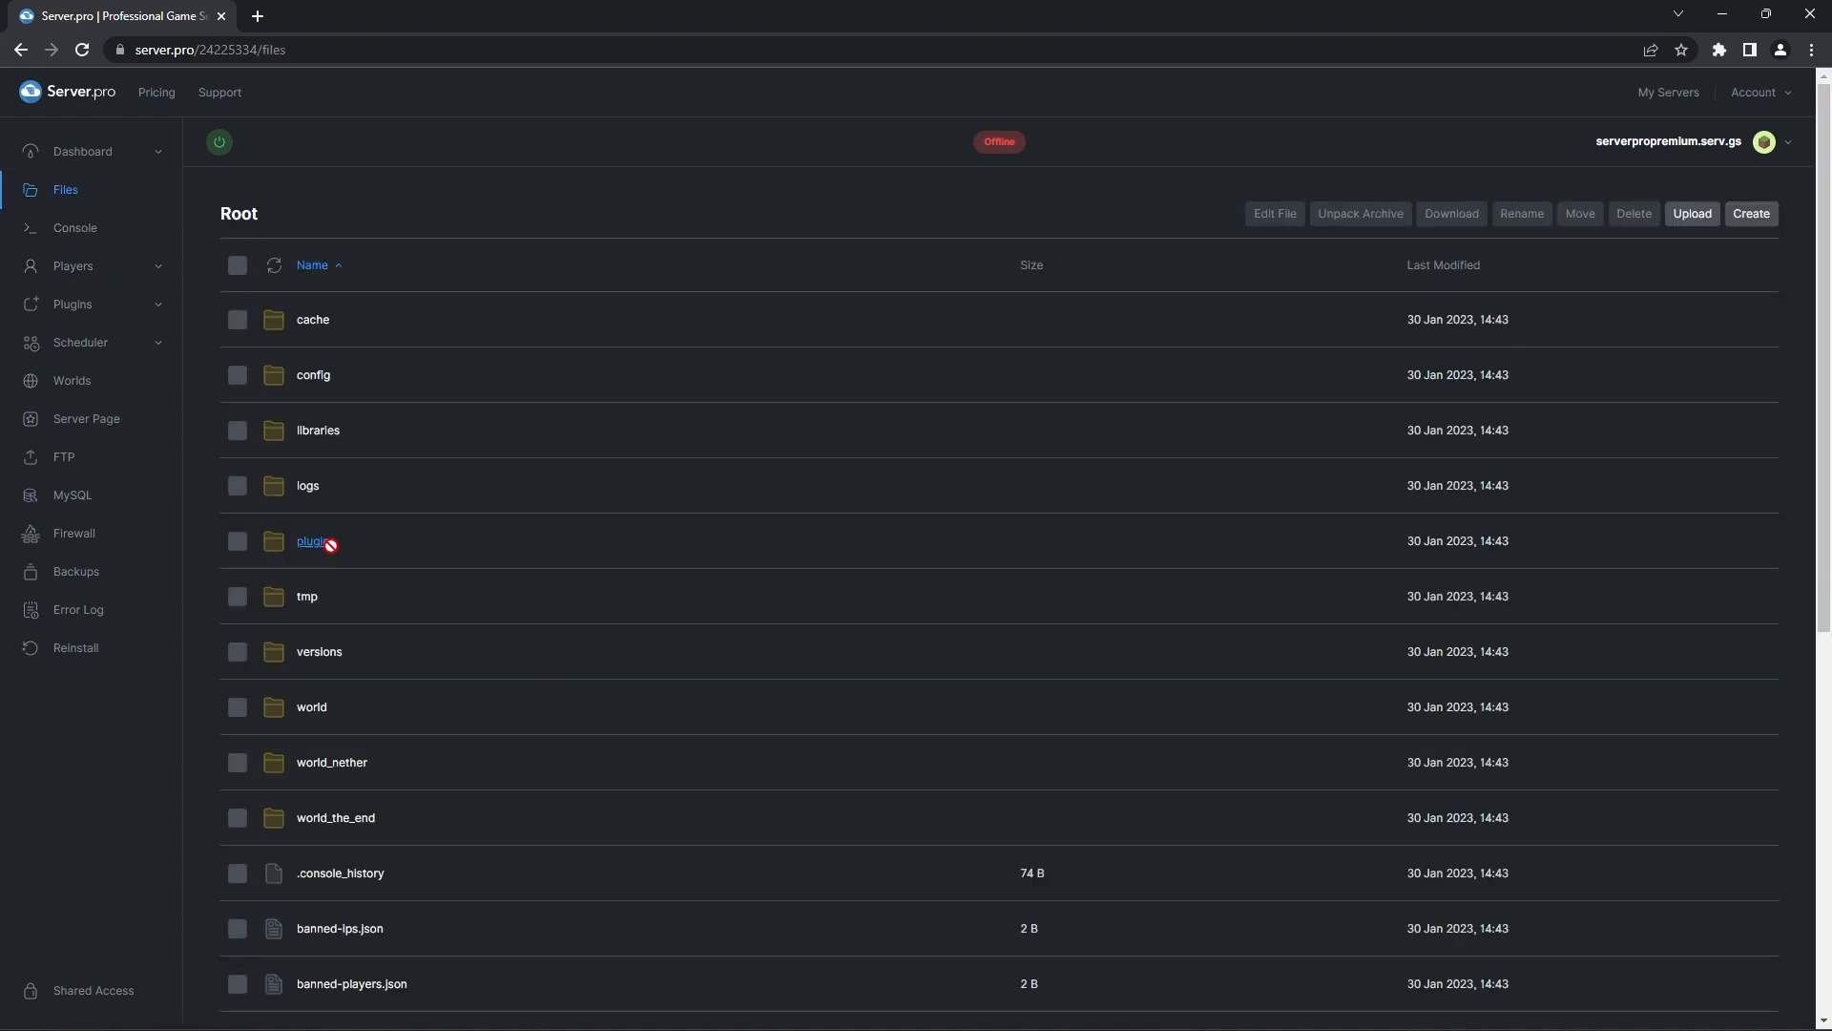
pyautogui.click(311, 540)
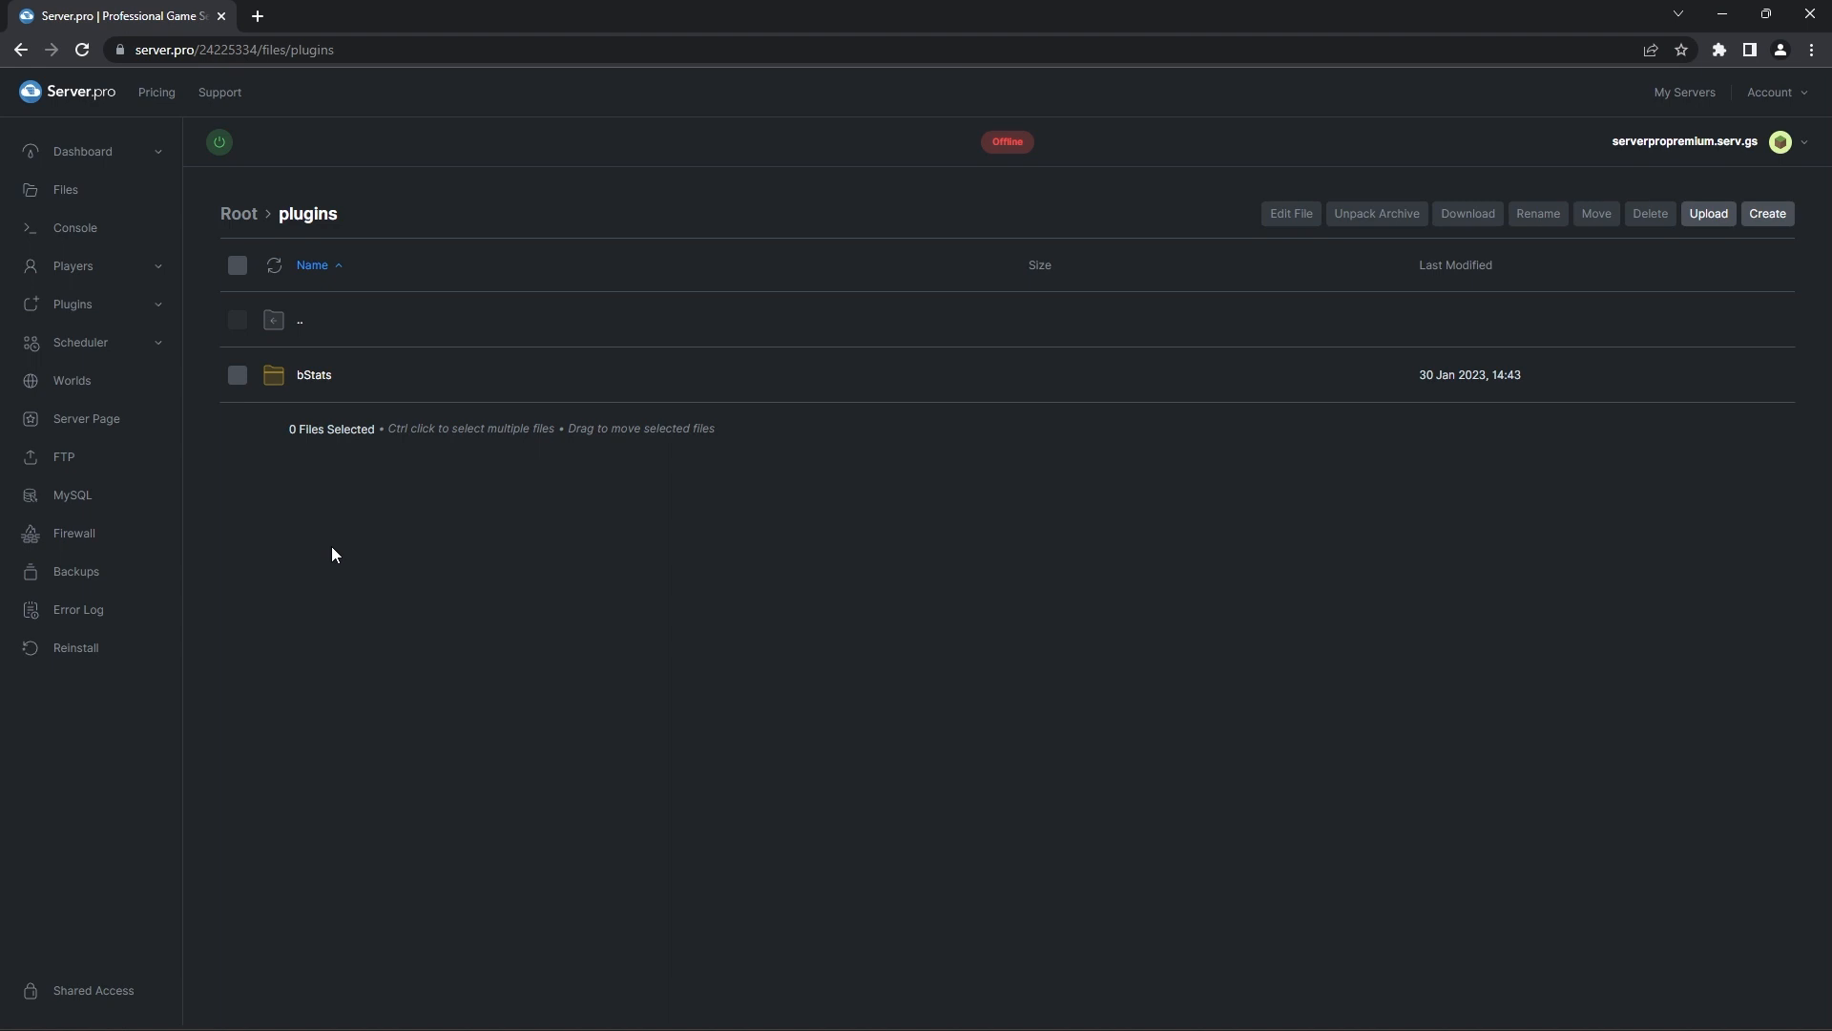
pyautogui.click(1707, 213)
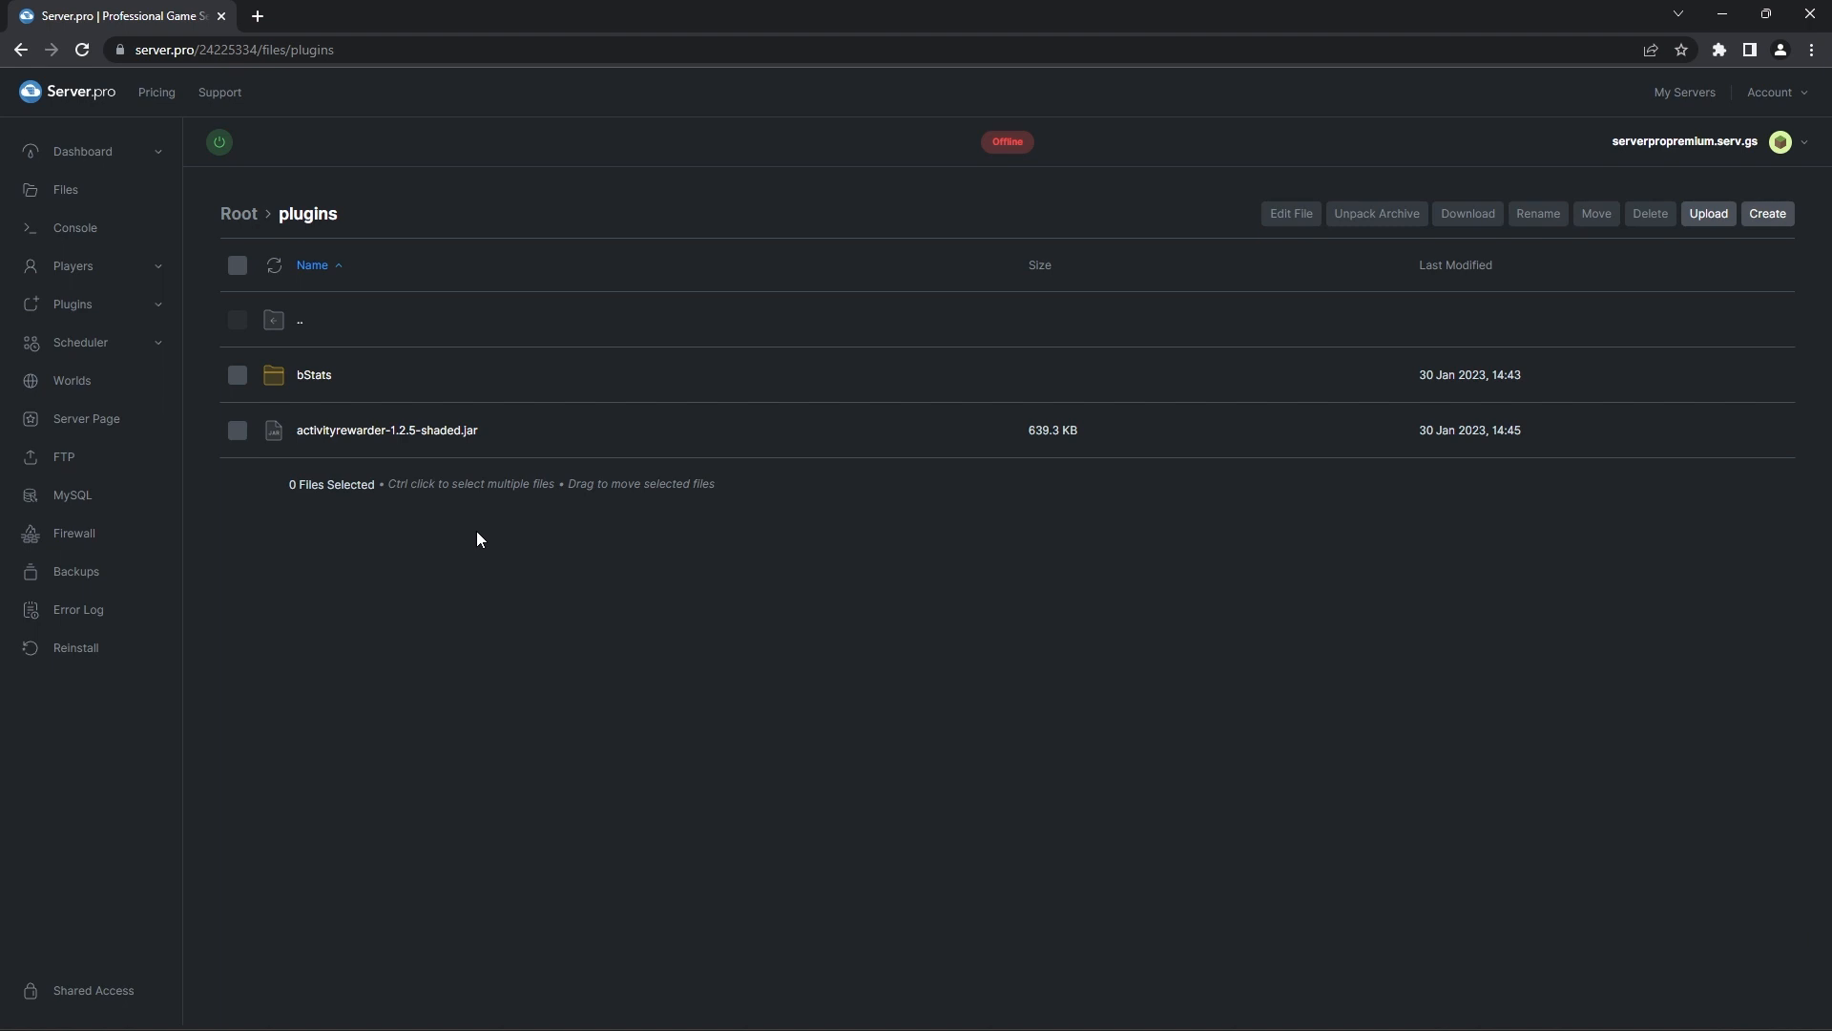
# Step: Start the server from the control panel so it comes online
pyautogui.click(218, 141)
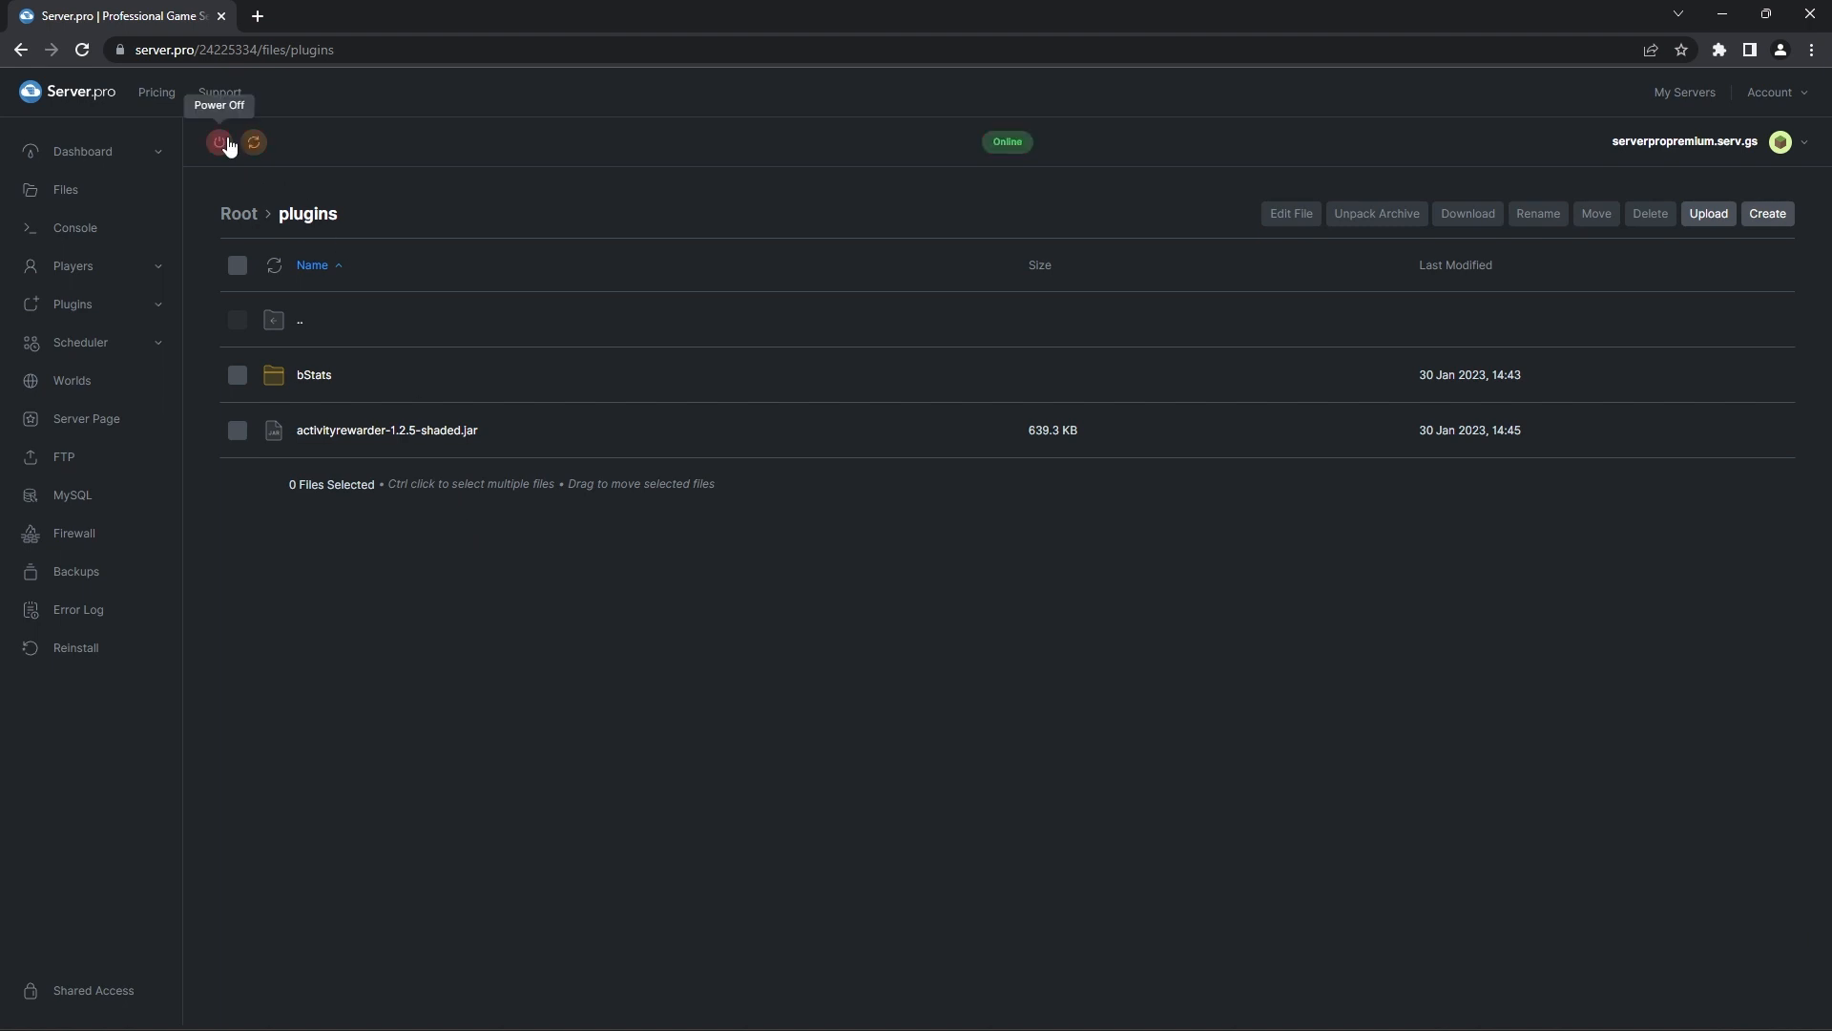
pyautogui.click(75, 227)
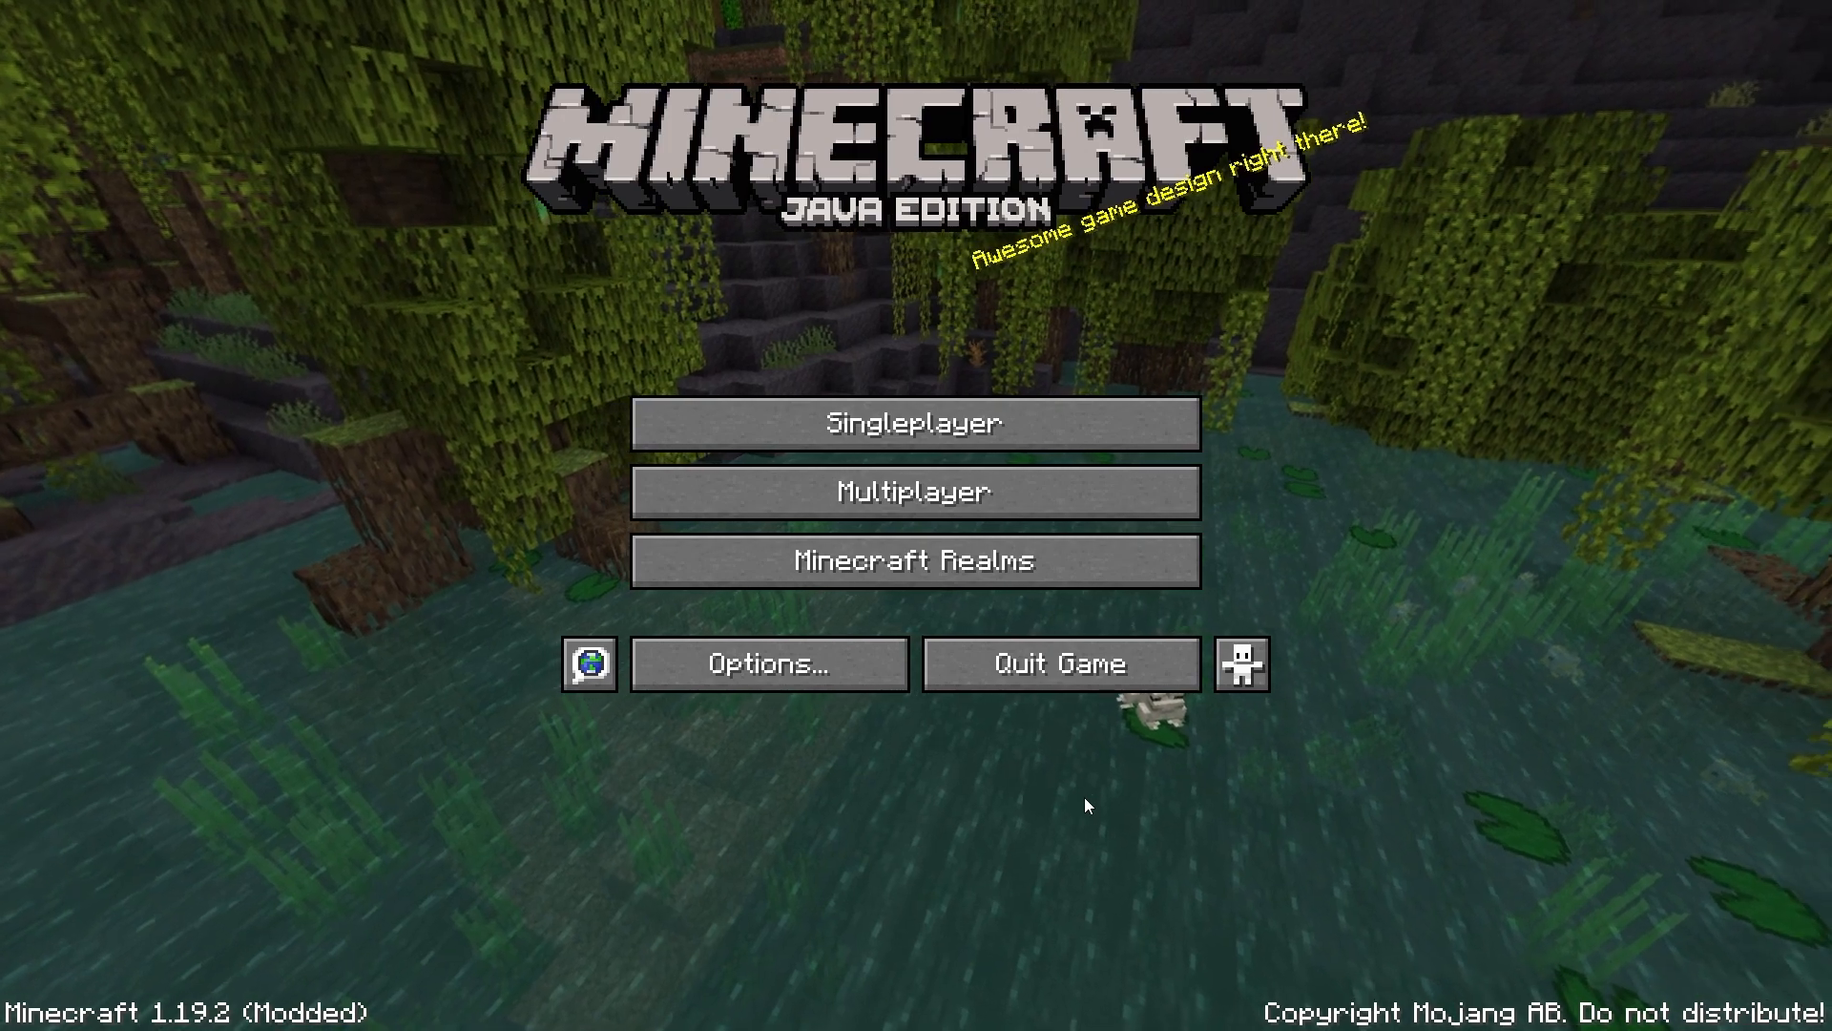
# Step: Go to Multiplayer from the title screen and start an Add Server entry
pyautogui.click(915, 491)
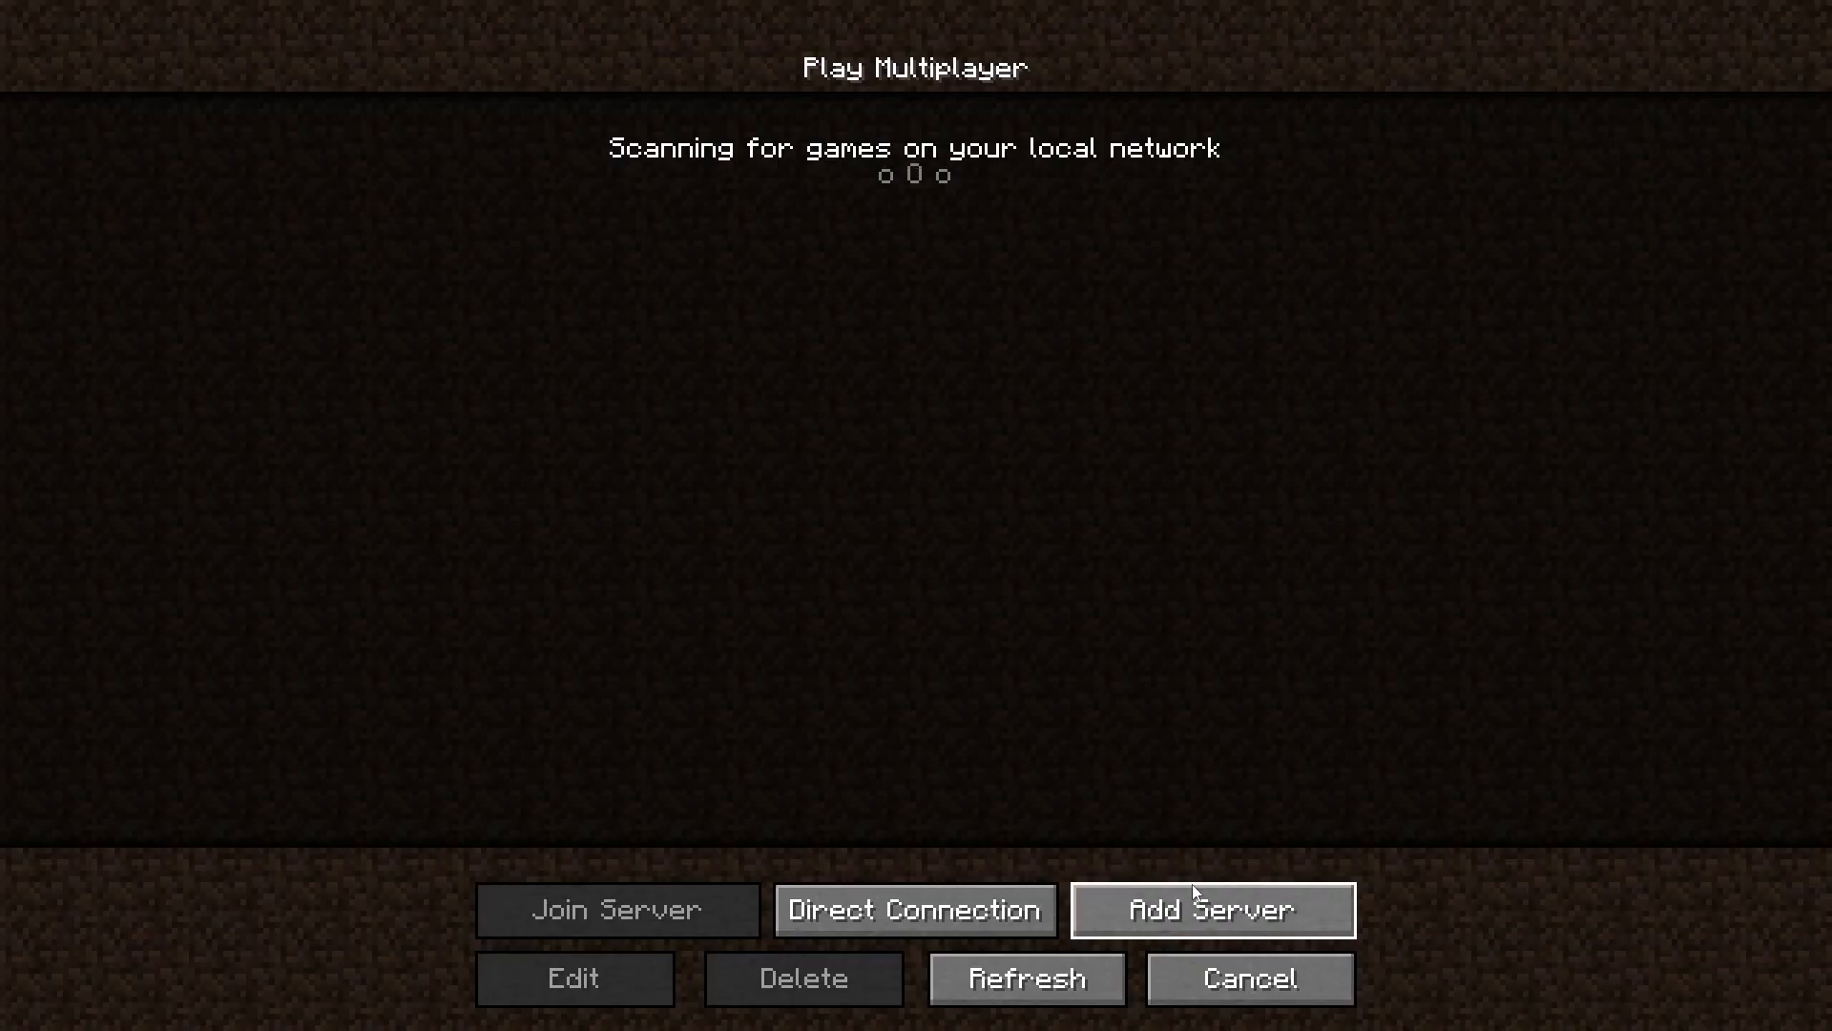
pyautogui.click(1210, 908)
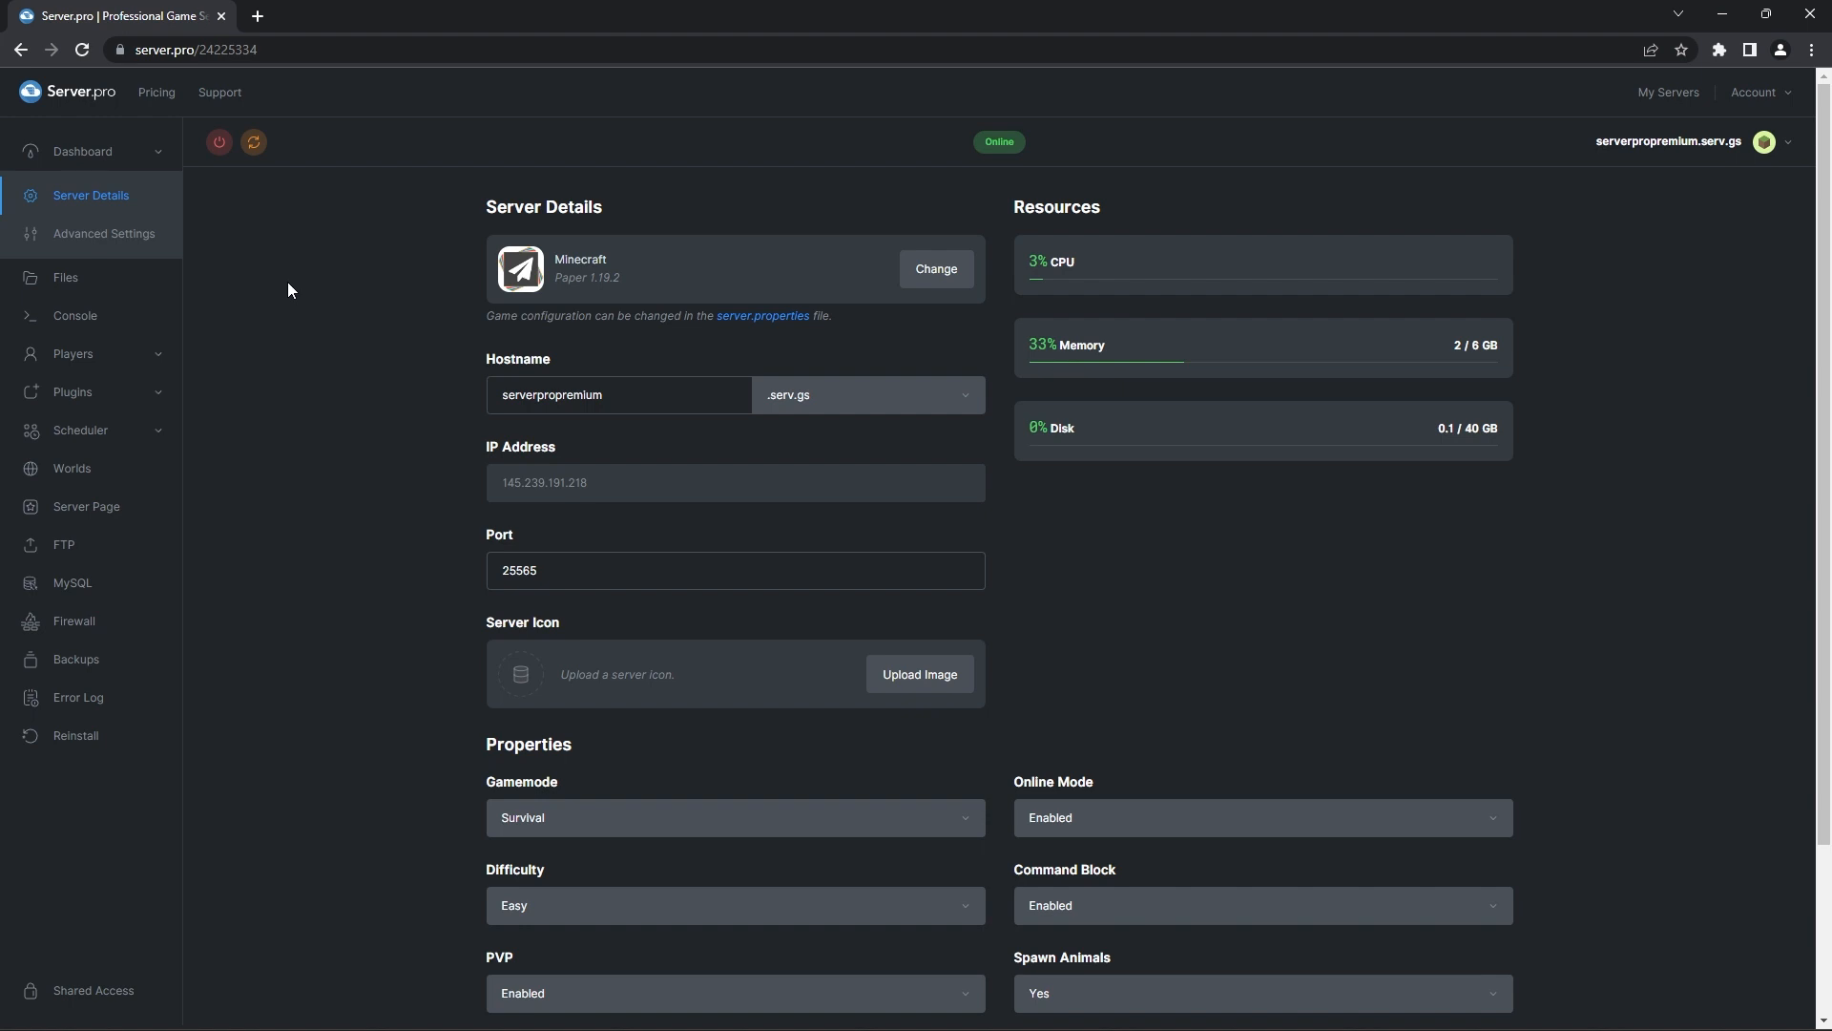
# Step: Navigate Files to plugins > ActivityRewarder and load config.yml in the editor
pyautogui.click(65, 279)
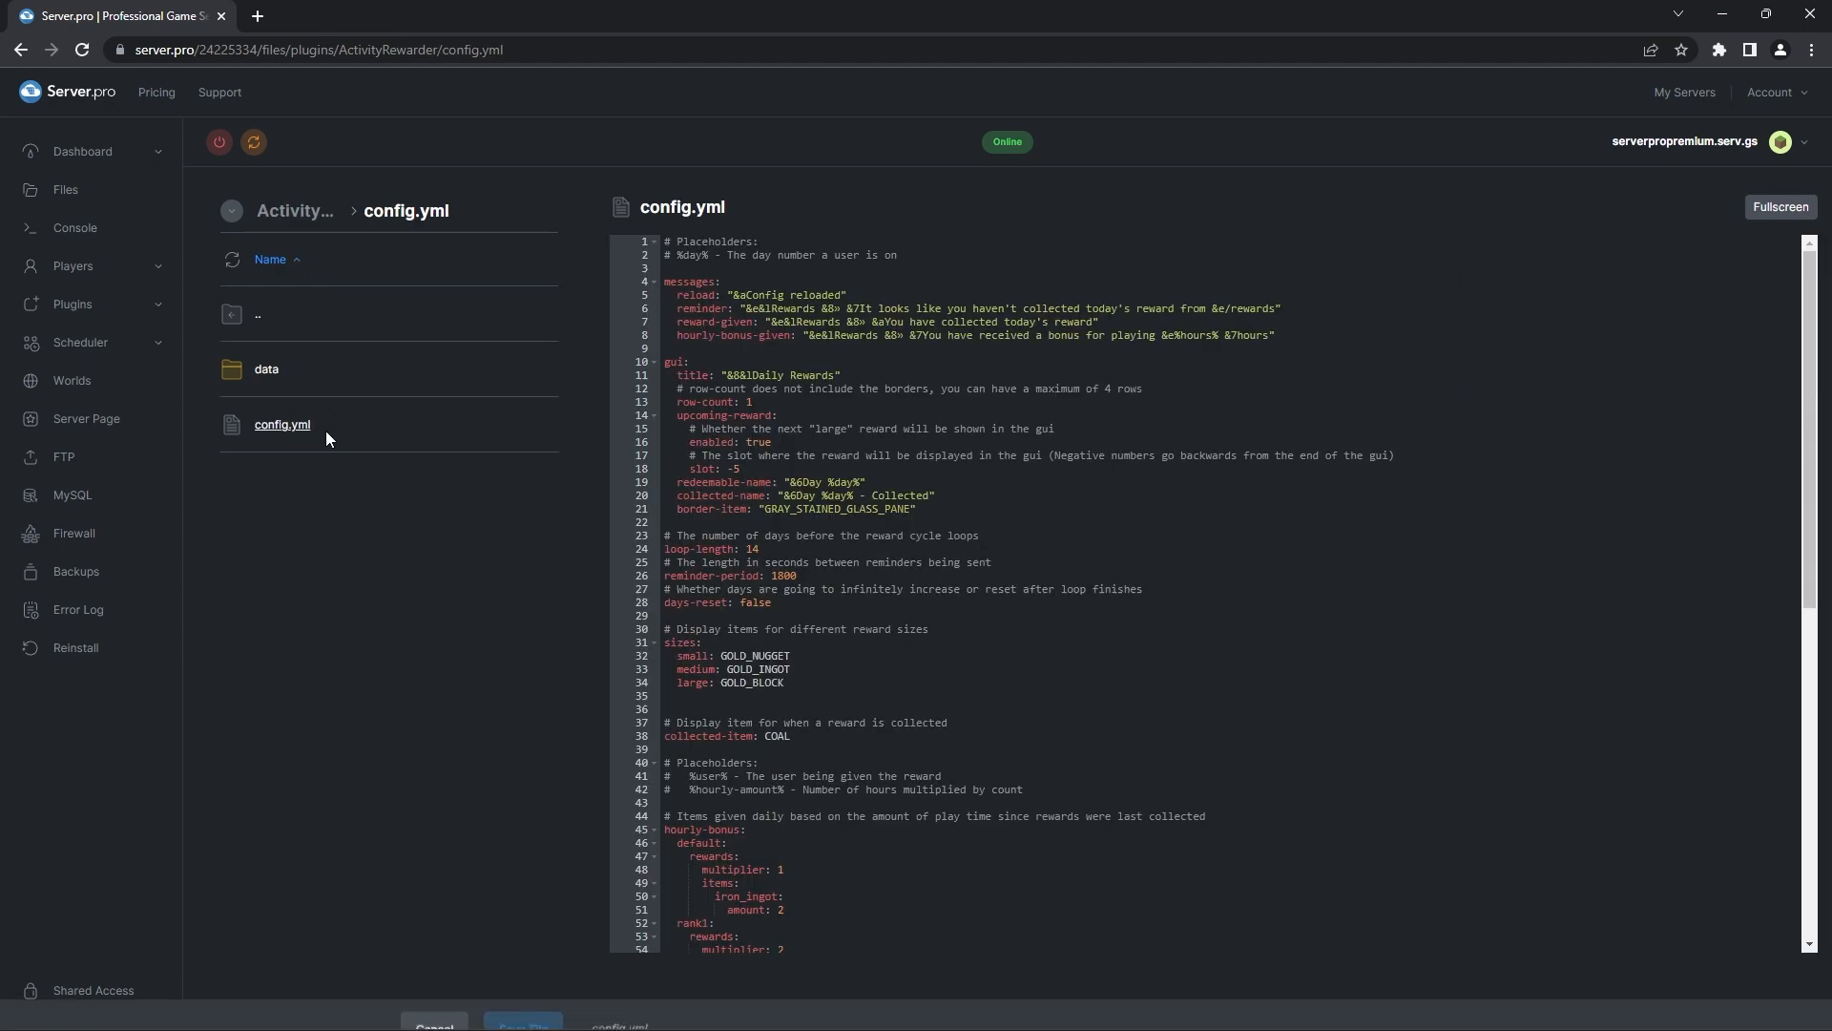
pyautogui.click(1781, 206)
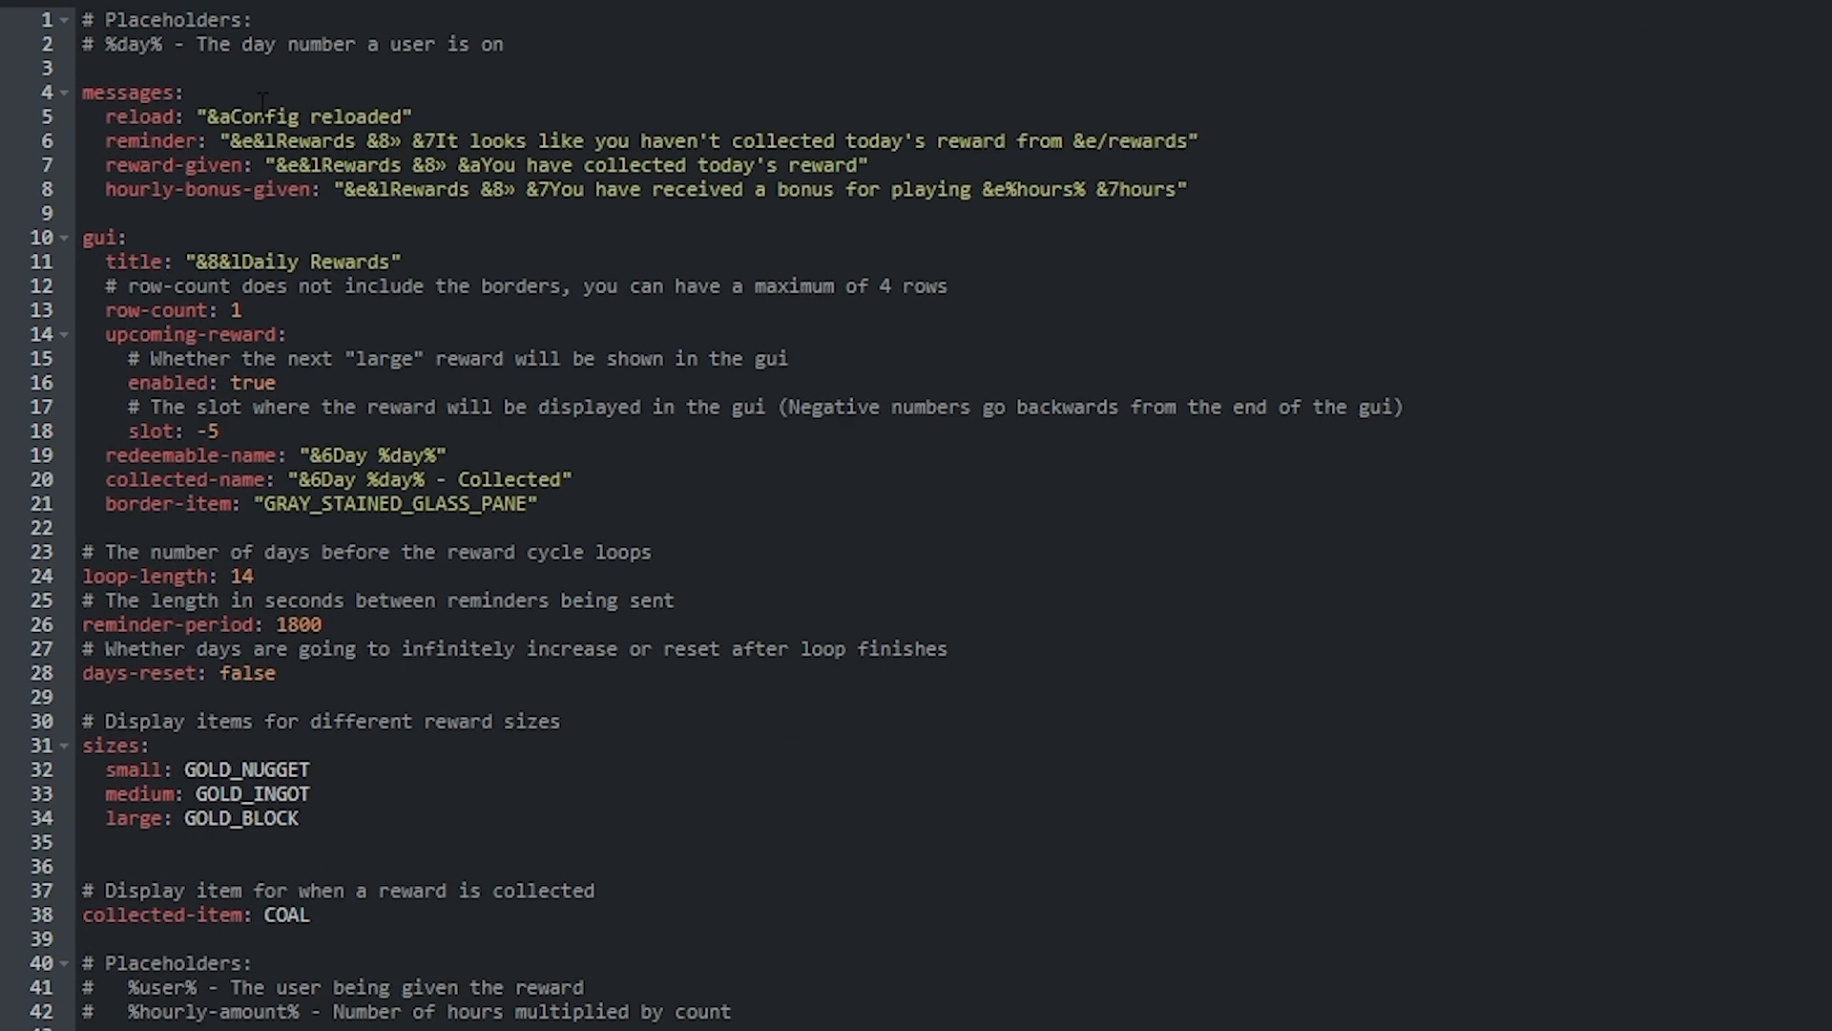
# Step: Set the reload message to "&aCheese Is Good" and row-count to 2
pyautogui.click(246, 116)
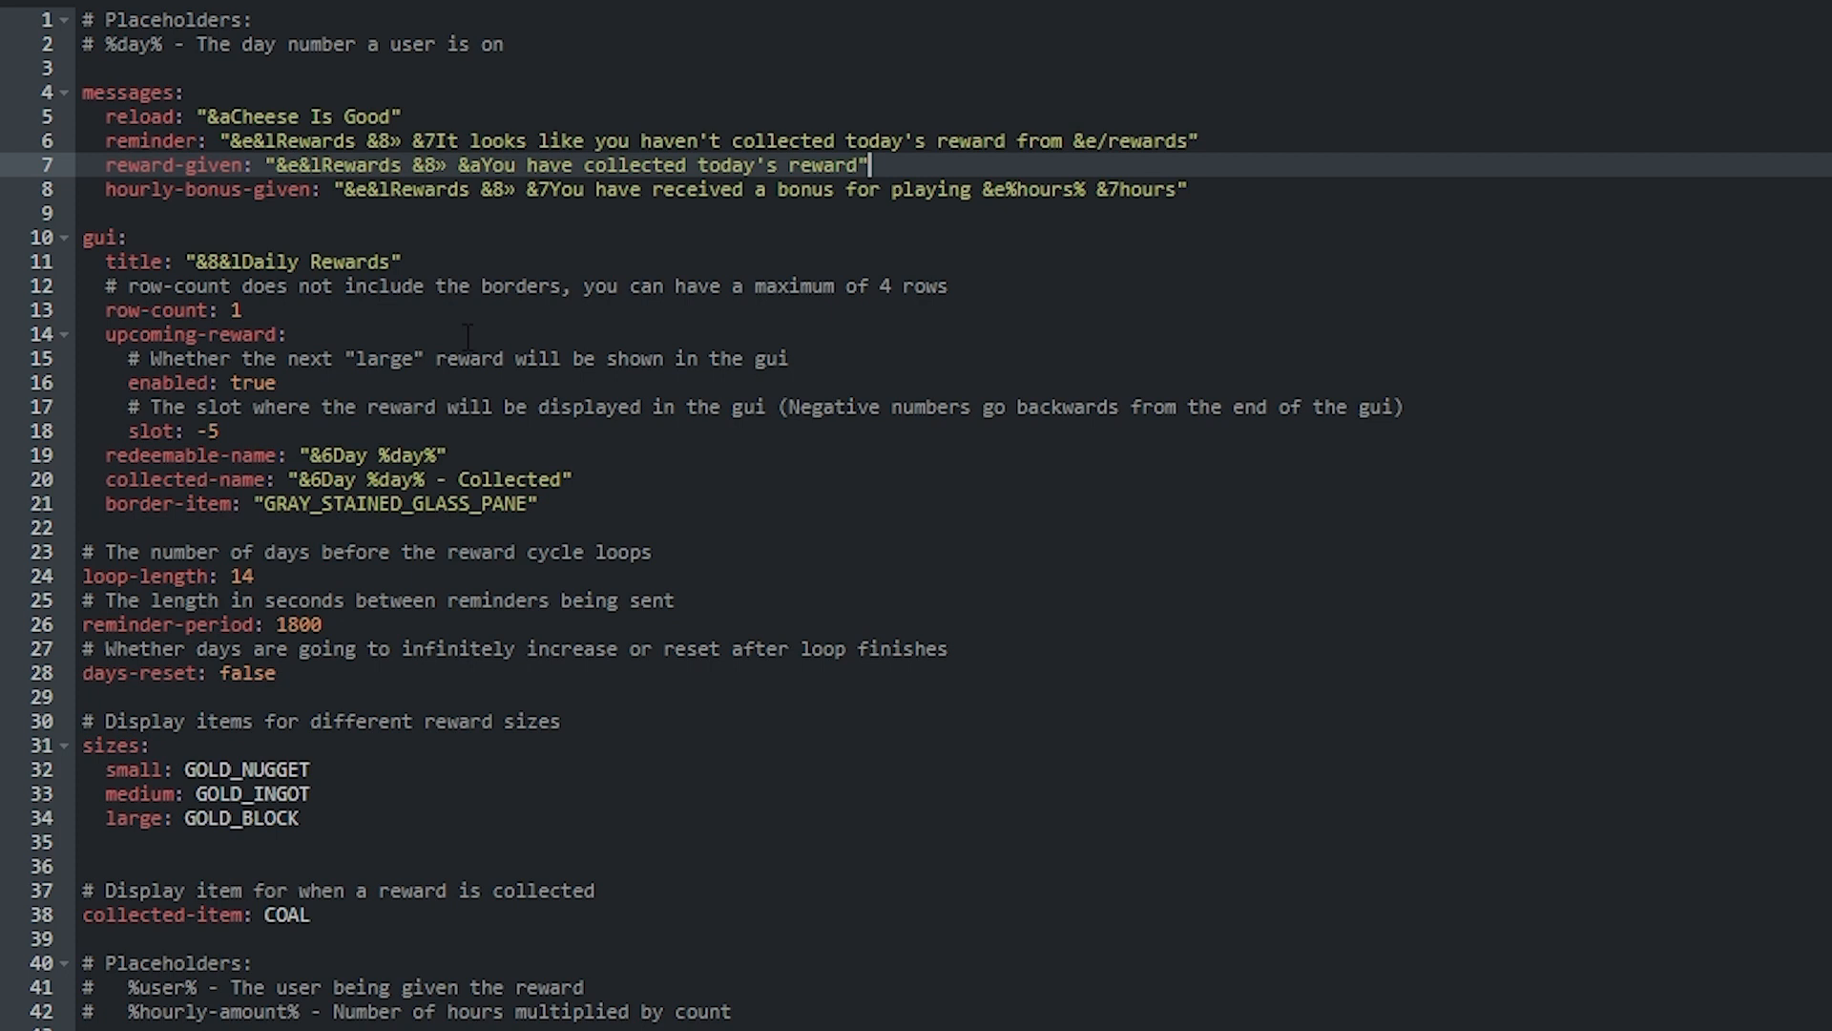
pyautogui.write('2')
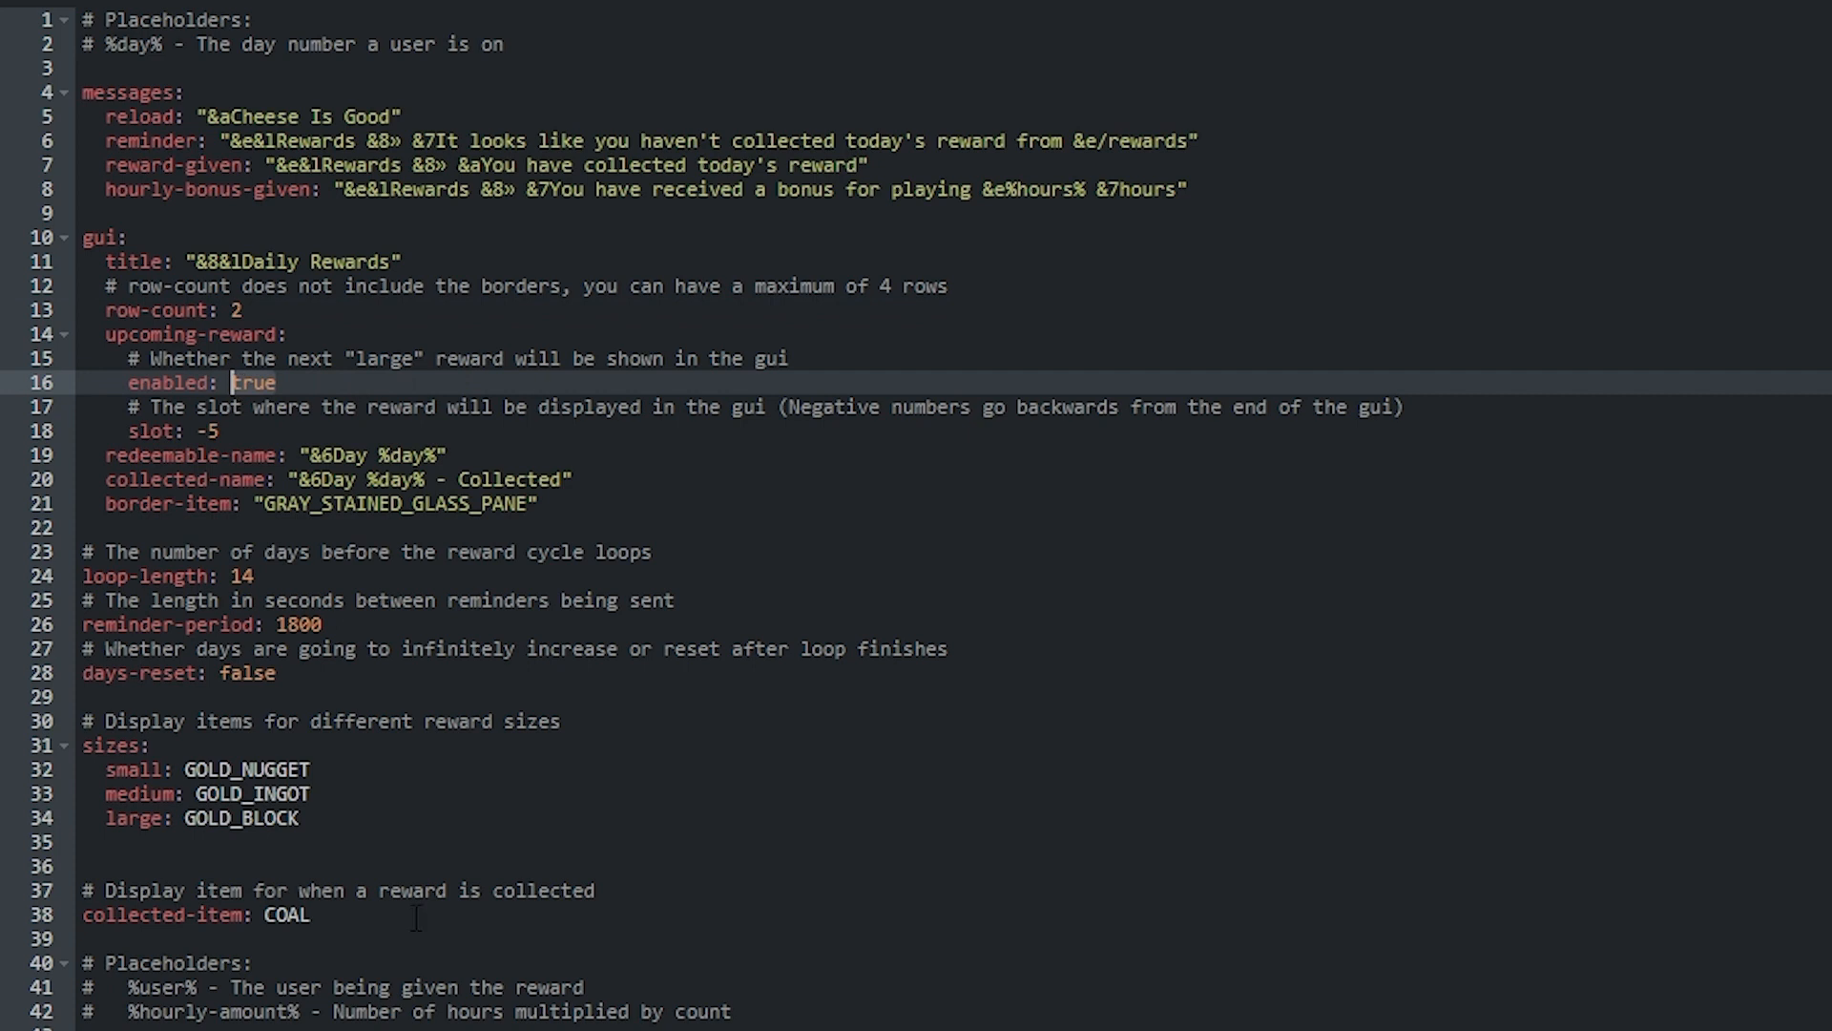
# Step: Set the small size item to DIAMOND_BLOCK and the default hourly bonus multiplier to 3
pyautogui.scroll(-3)
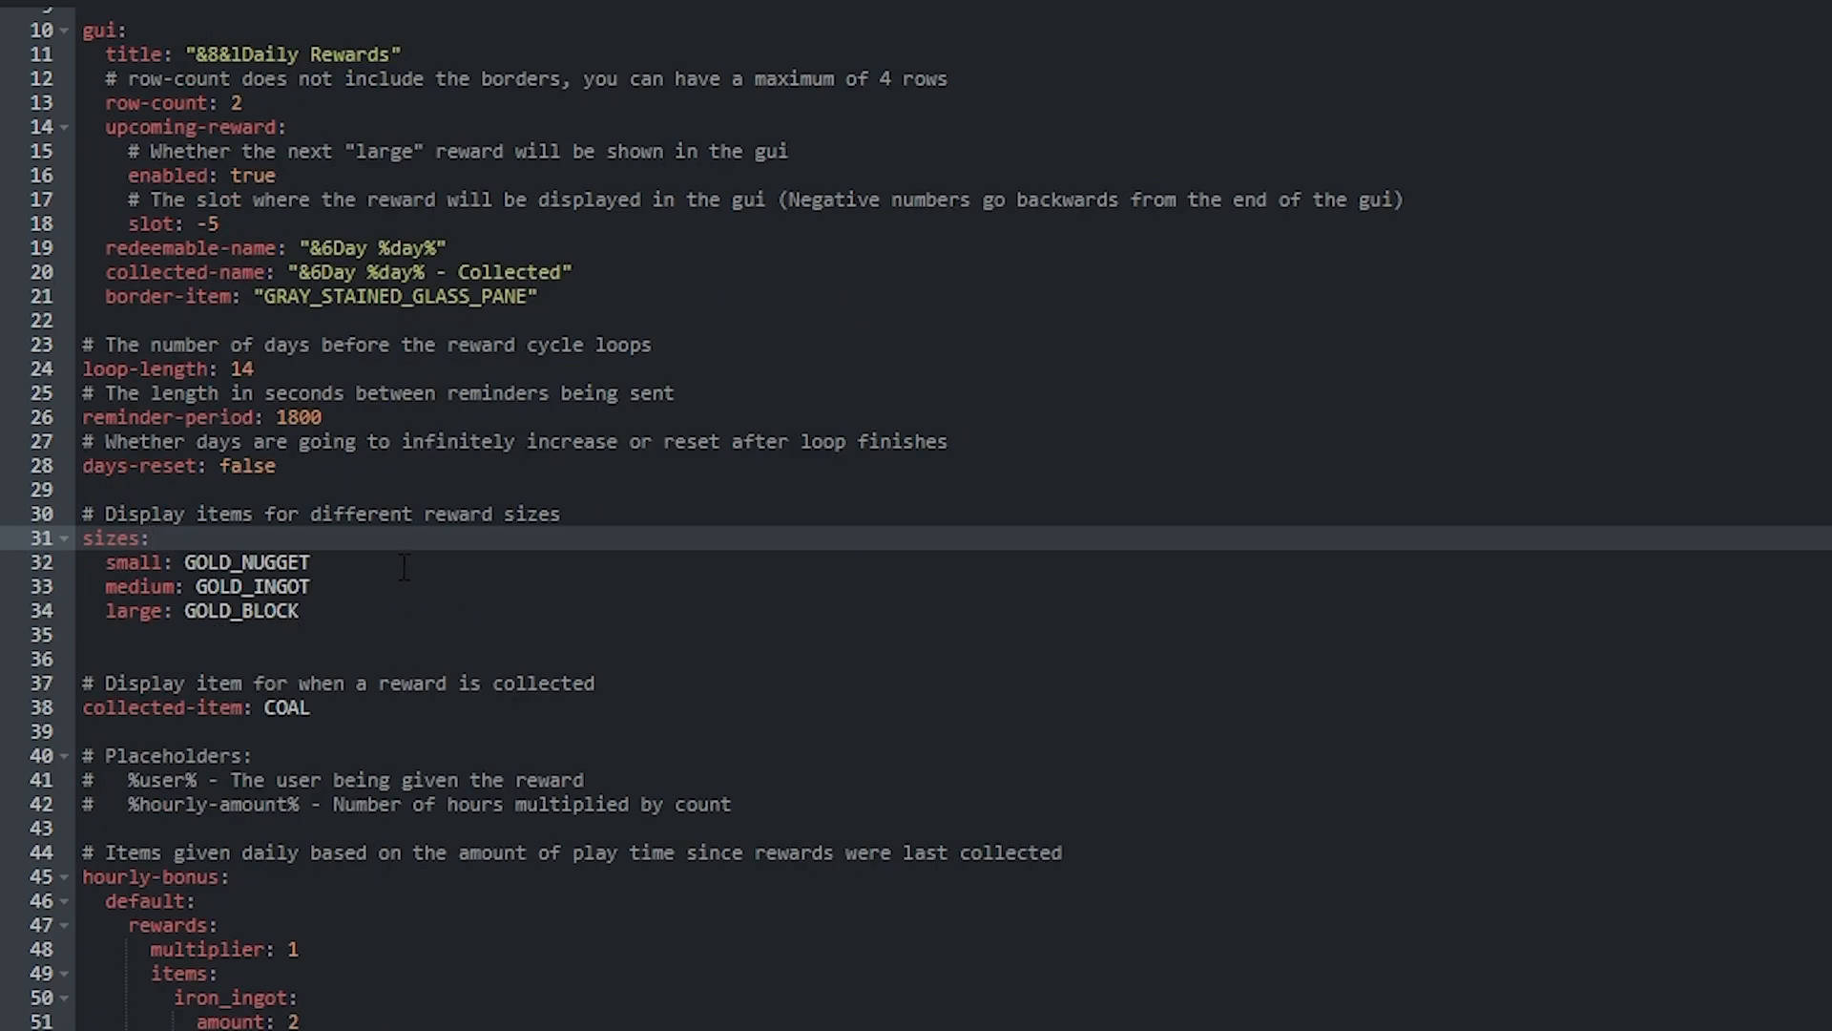
pyautogui.click(309, 561)
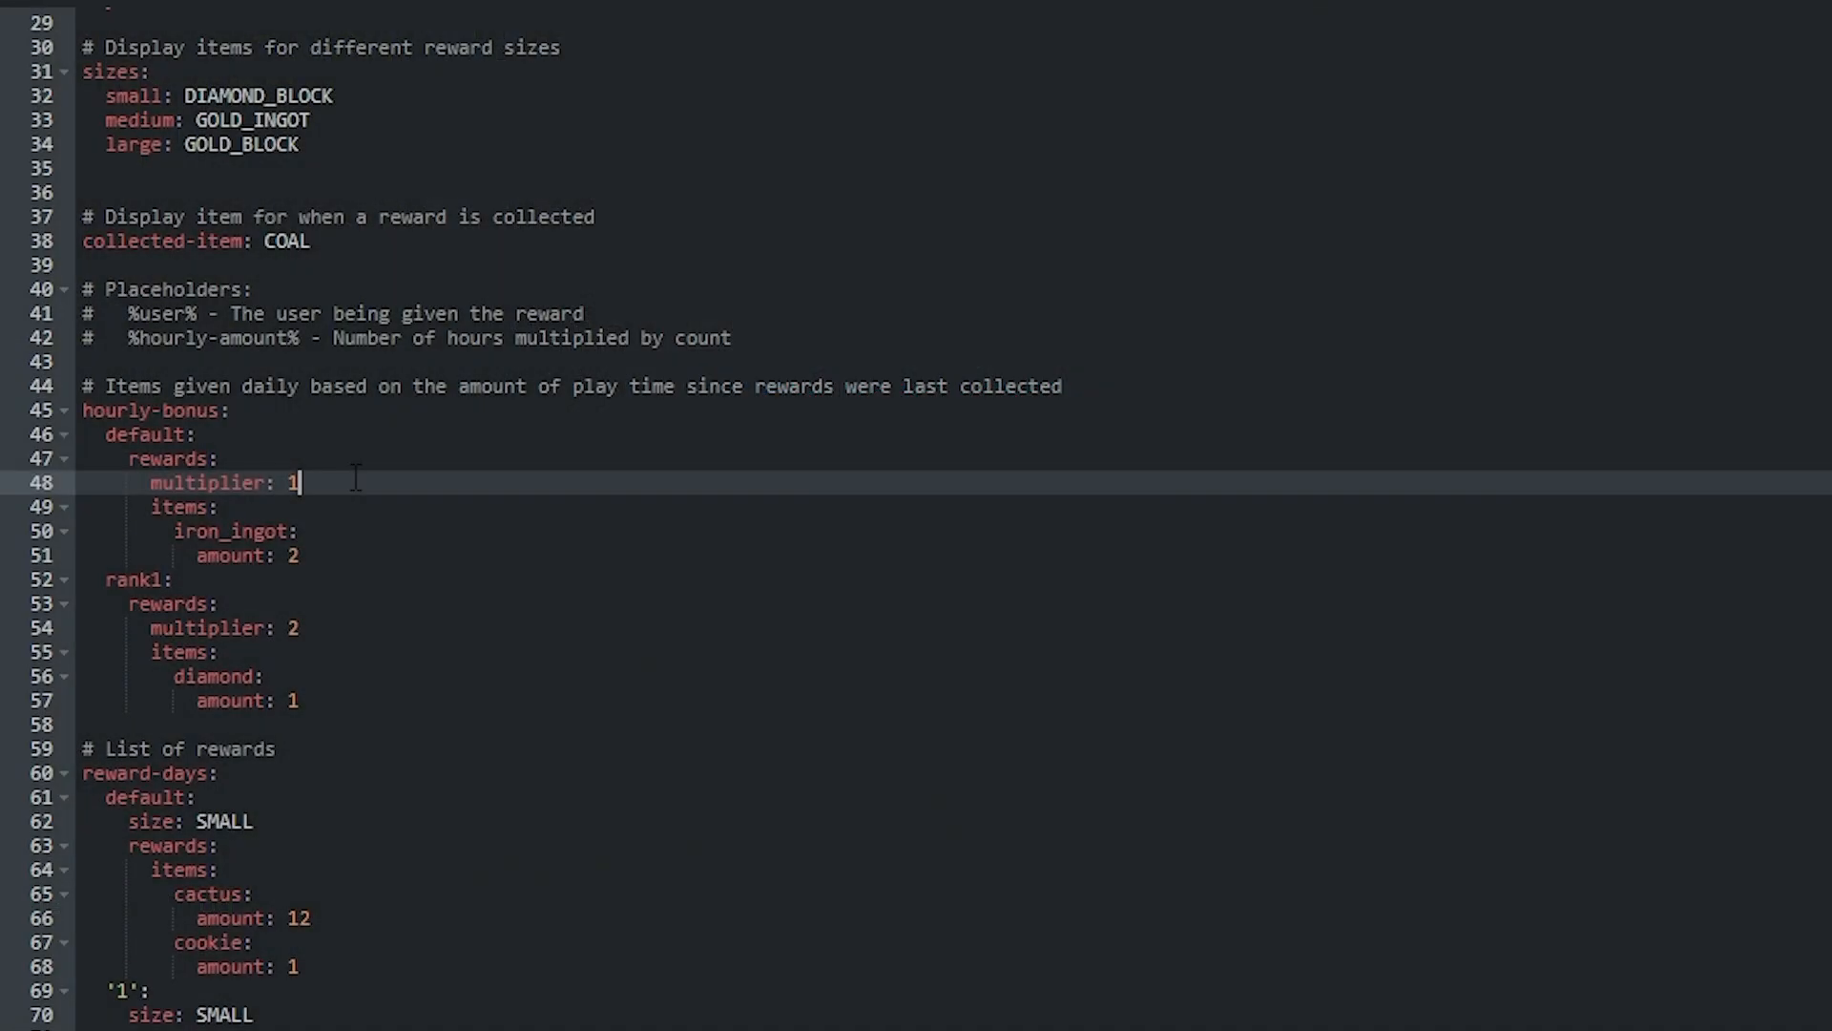
pyautogui.write('3')
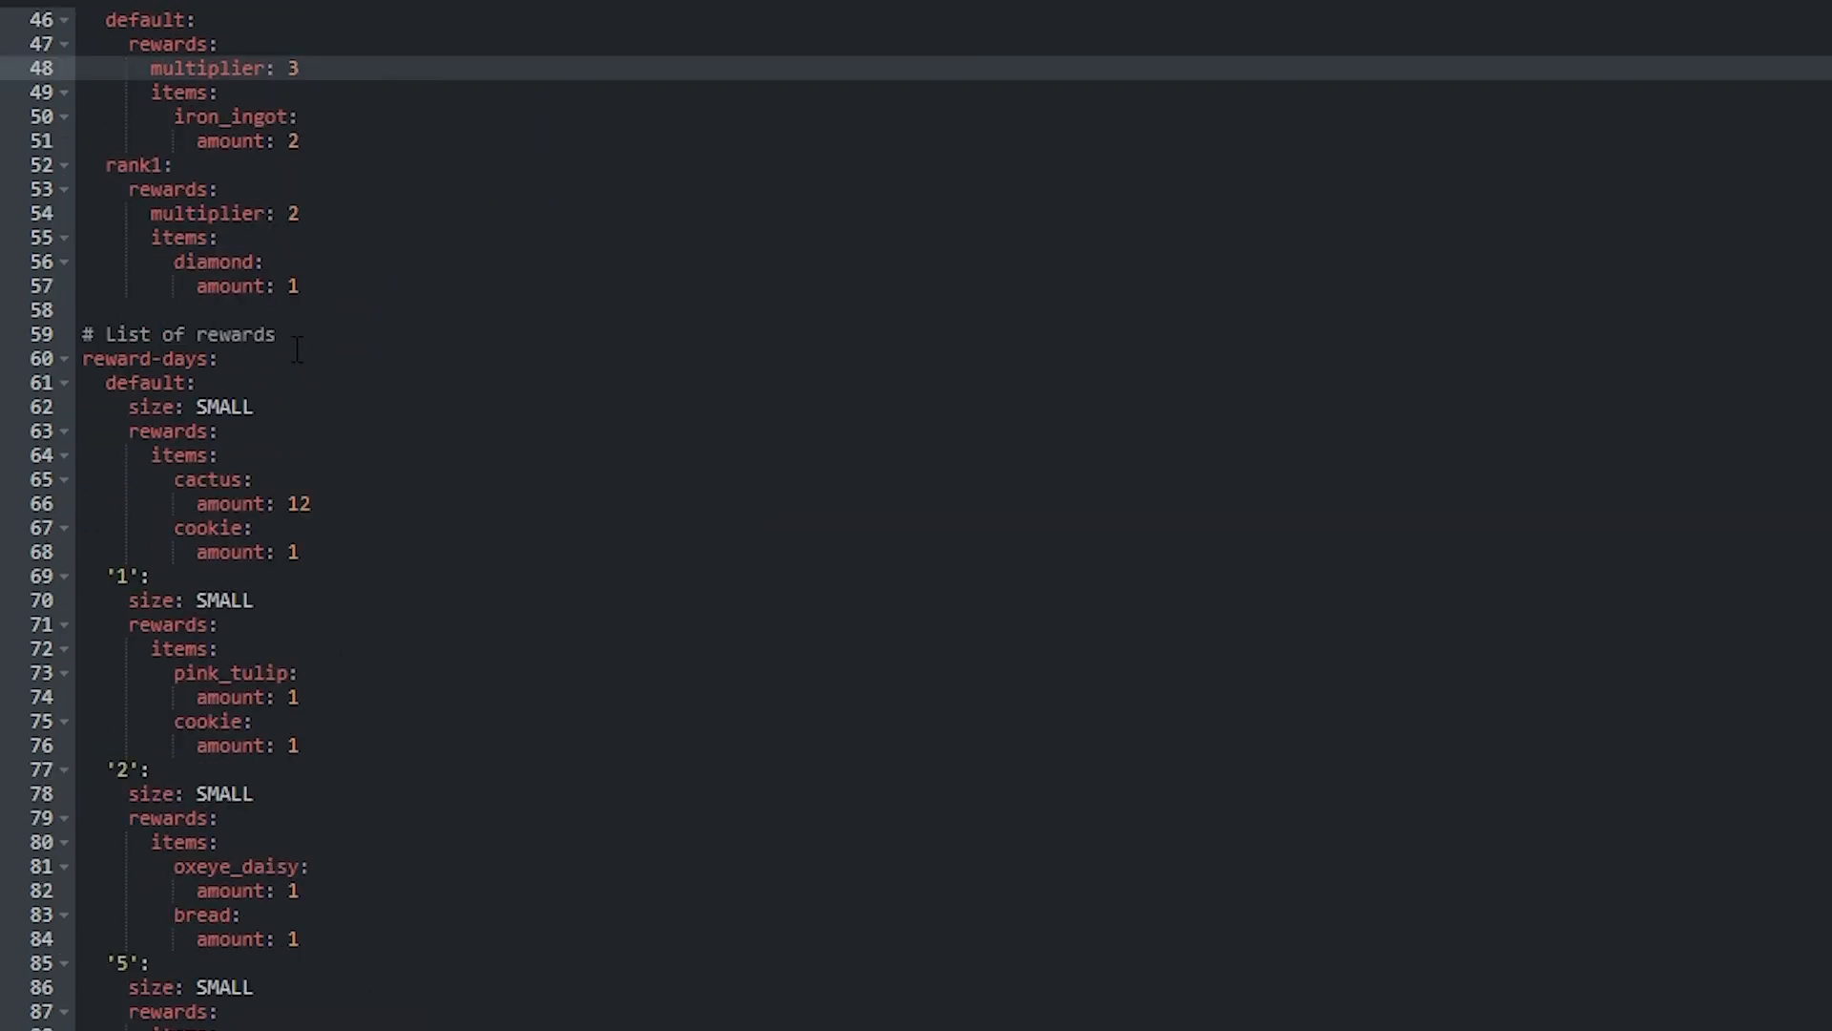
pyautogui.click(297, 69)
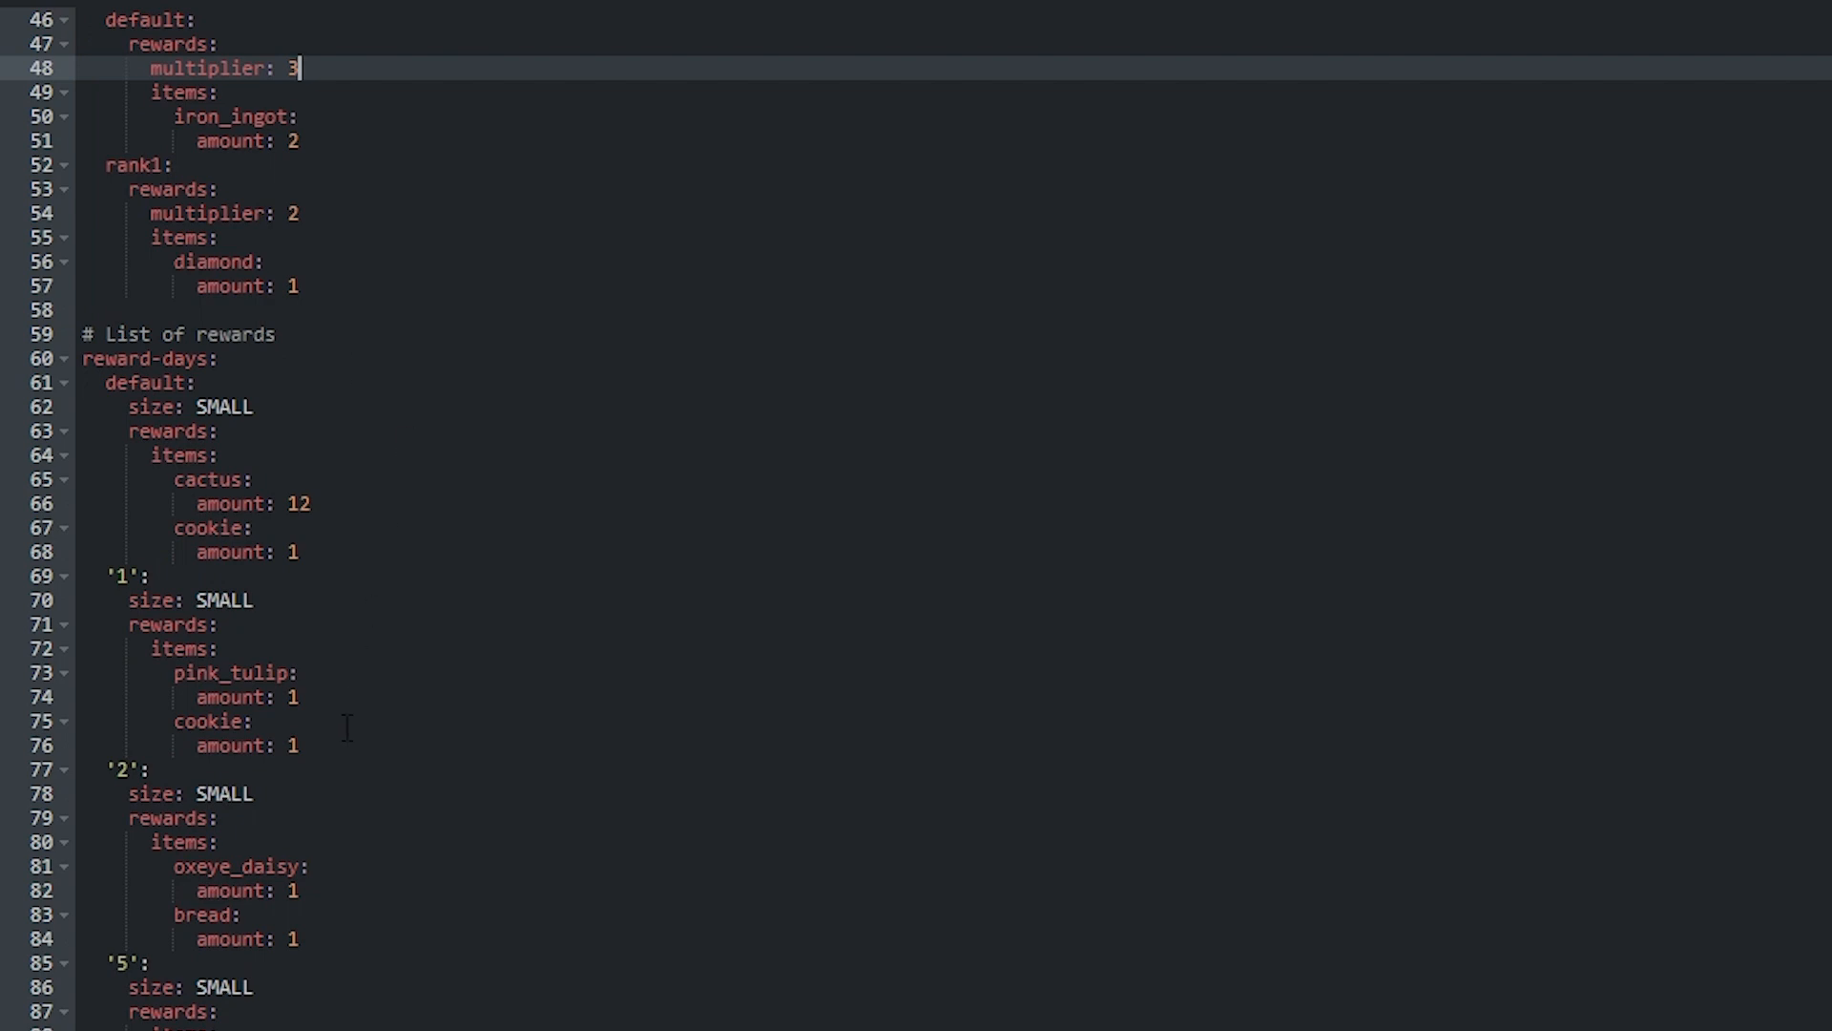